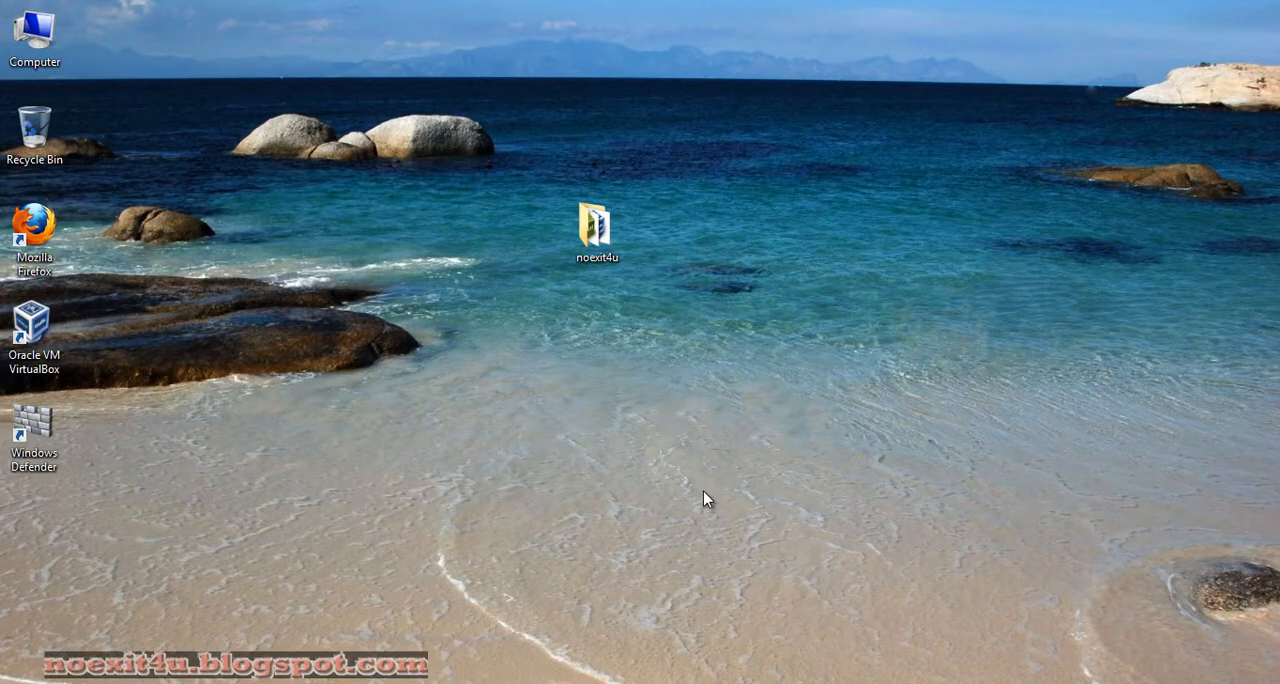
pyautogui.moveTo(614, 479)
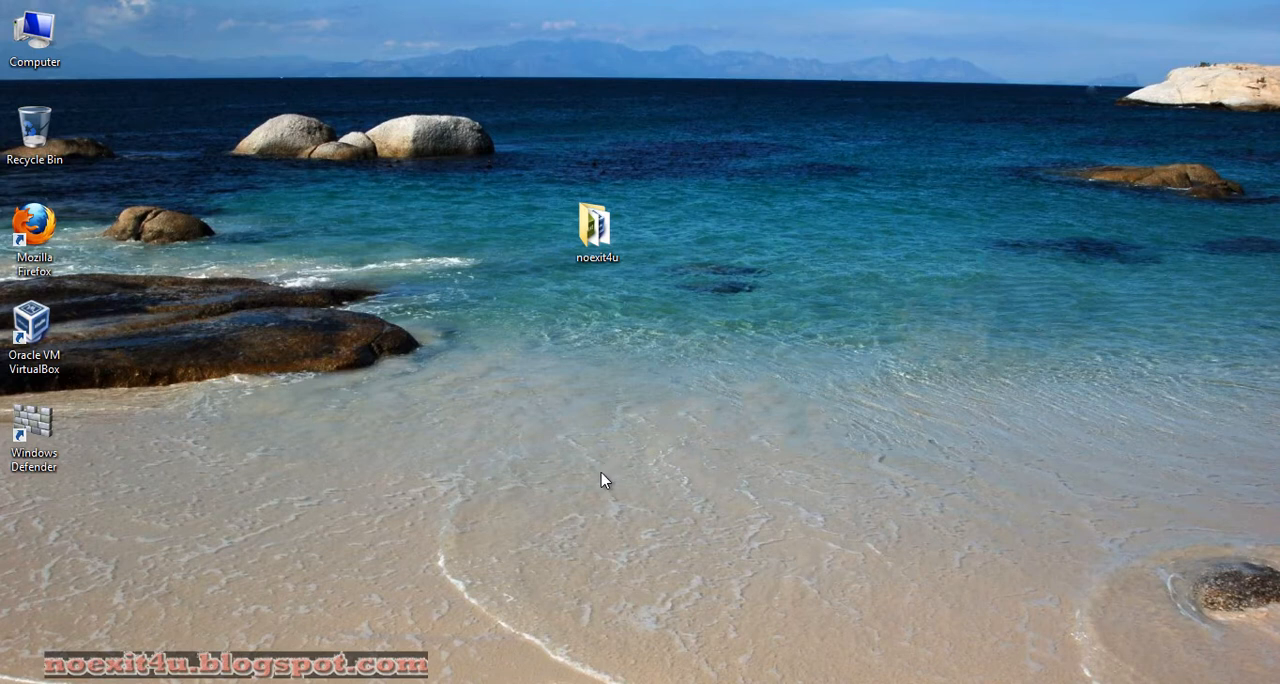
pyautogui.moveTo(575, 460)
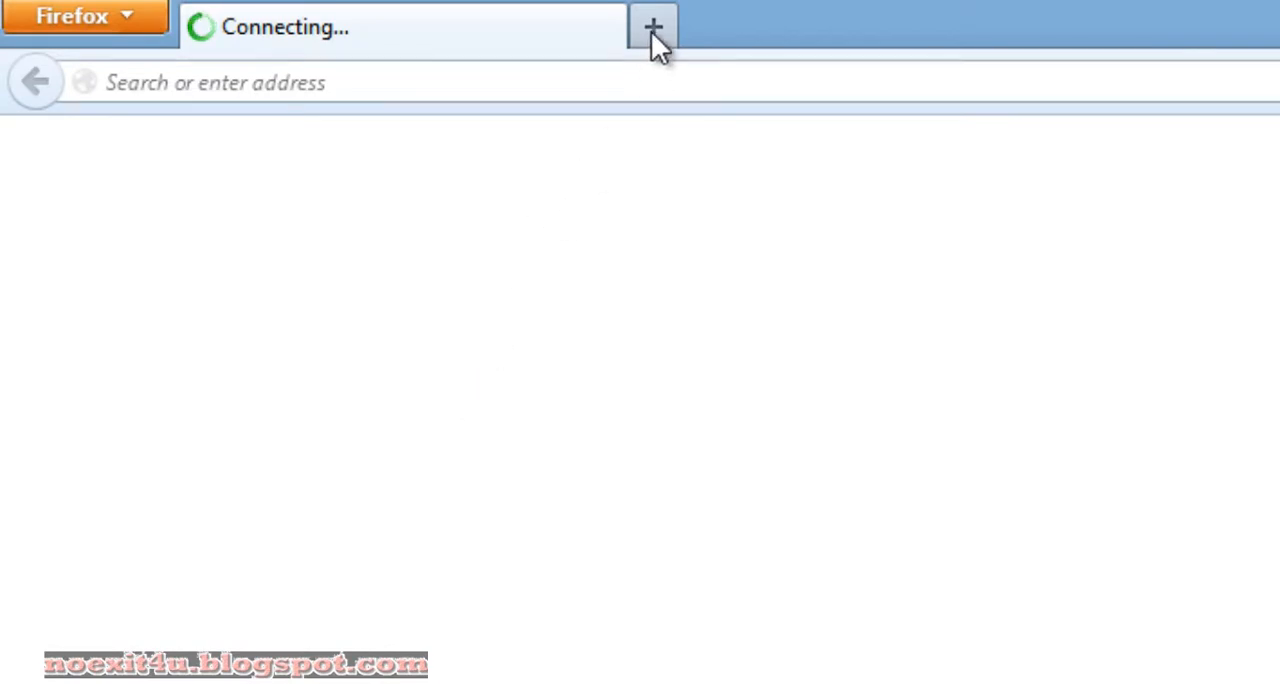
pyautogui.click(654, 26)
pyautogui.write('https://www.virtualbox.org')
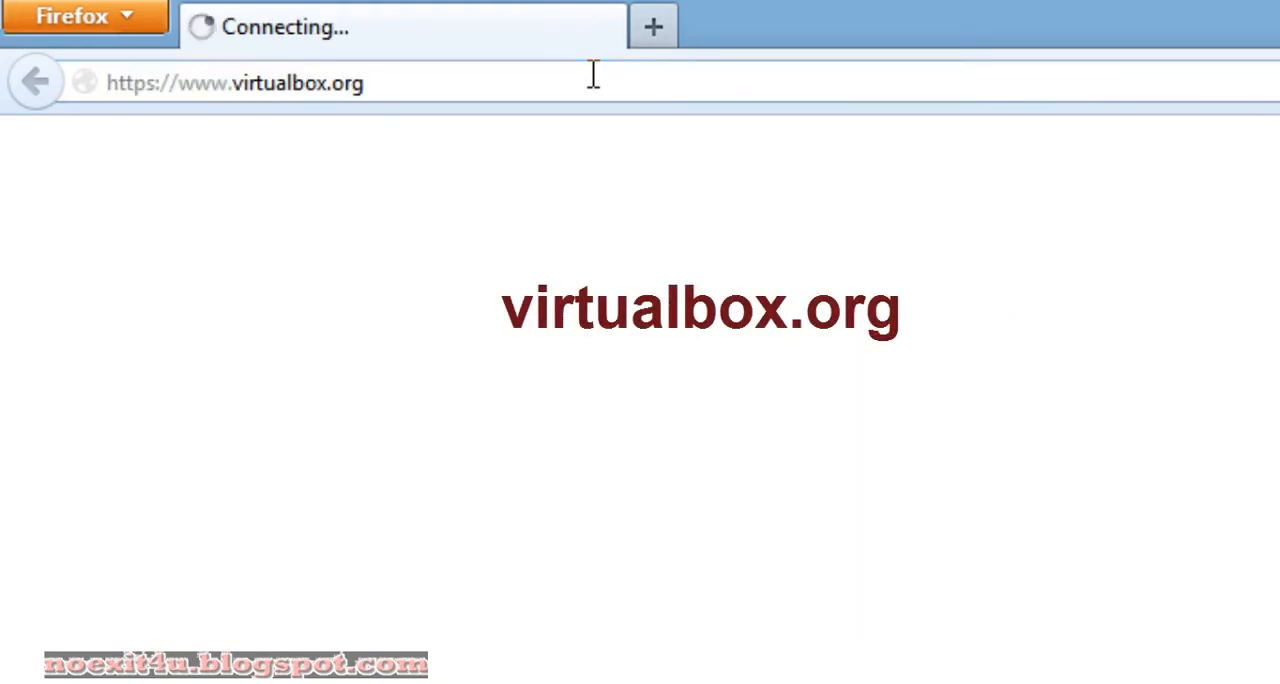
pyautogui.moveTo(588, 80)
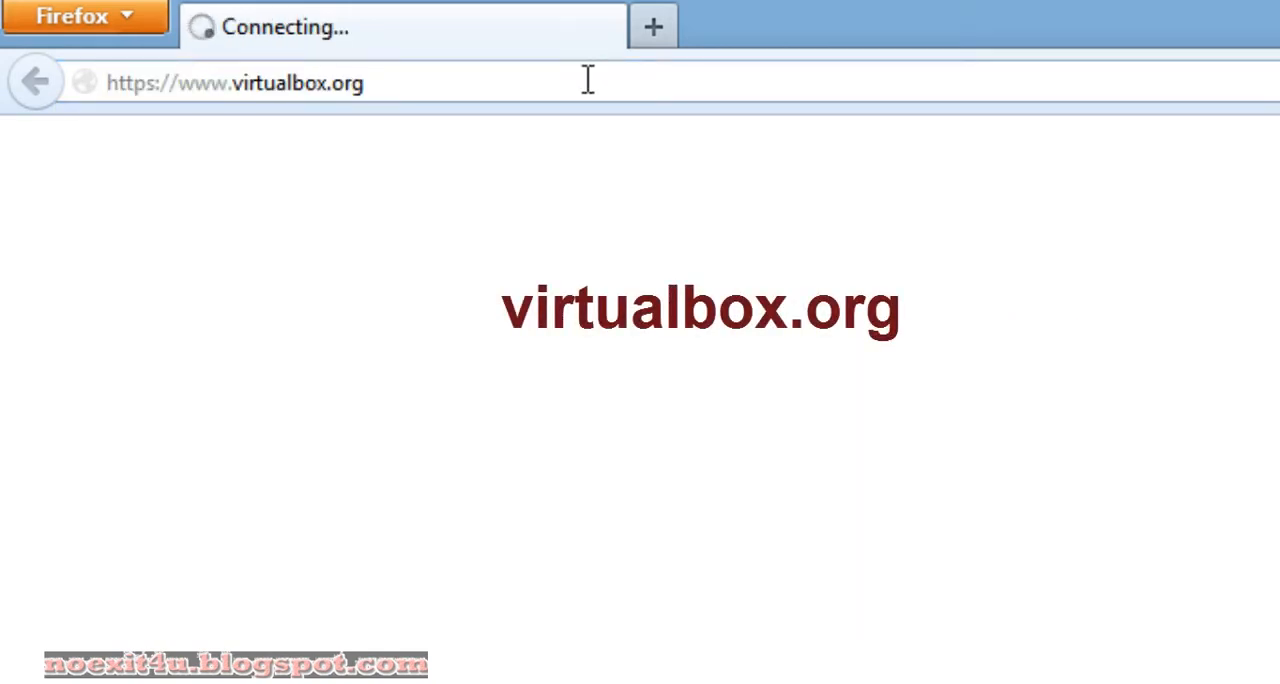
pyautogui.moveTo(473, 245)
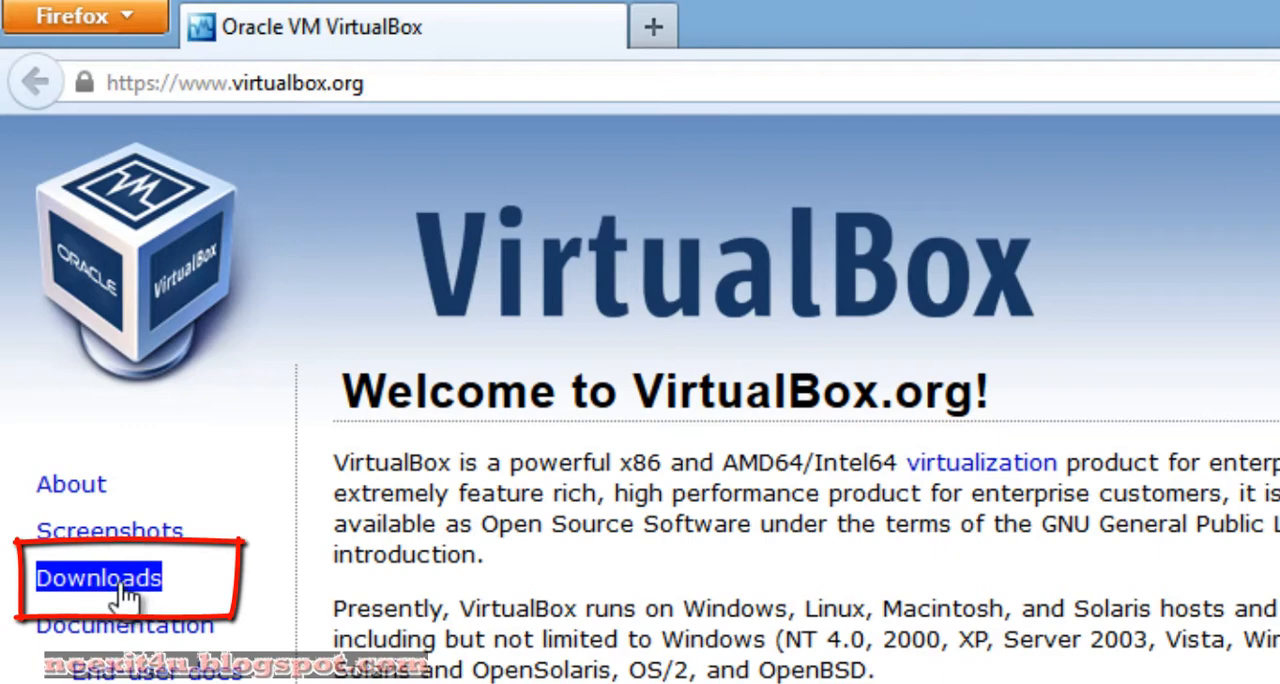
# Go to the Downloads page and scroll to the 4.2.12 Extension Pack entry
pyautogui.click(98, 578)
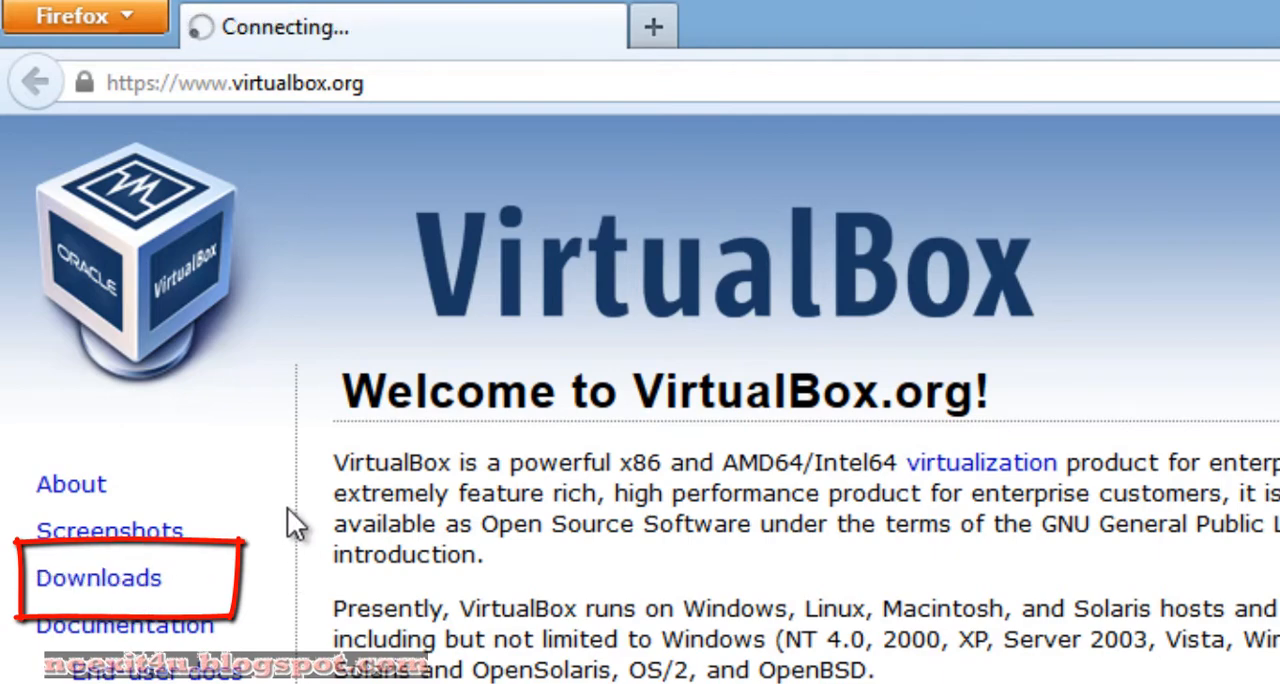
pyautogui.click(98, 578)
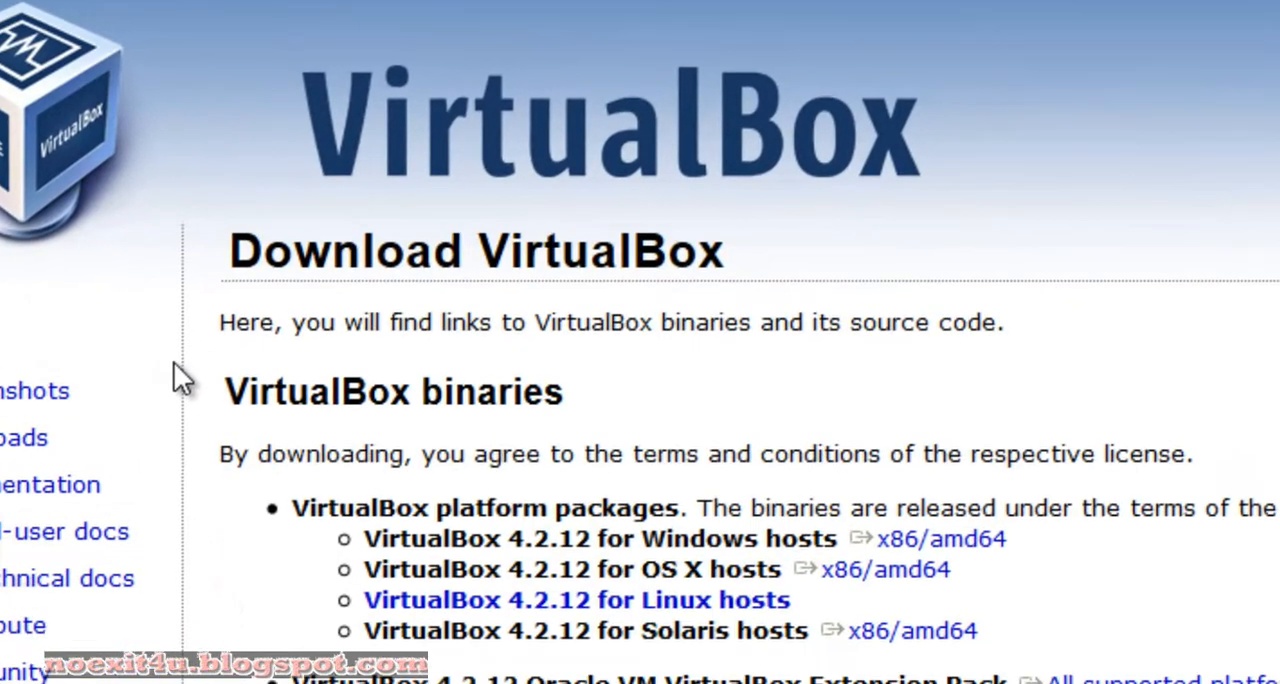
pyautogui.scroll(-3)
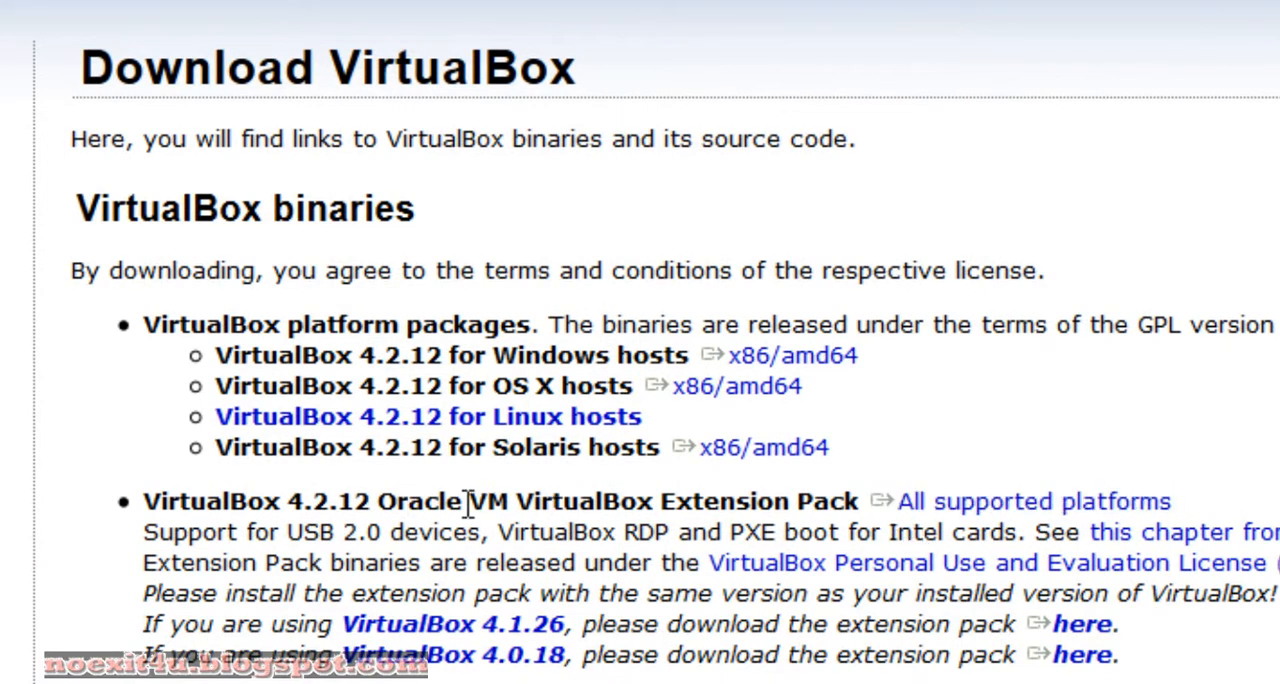
pyautogui.moveTo(712, 490)
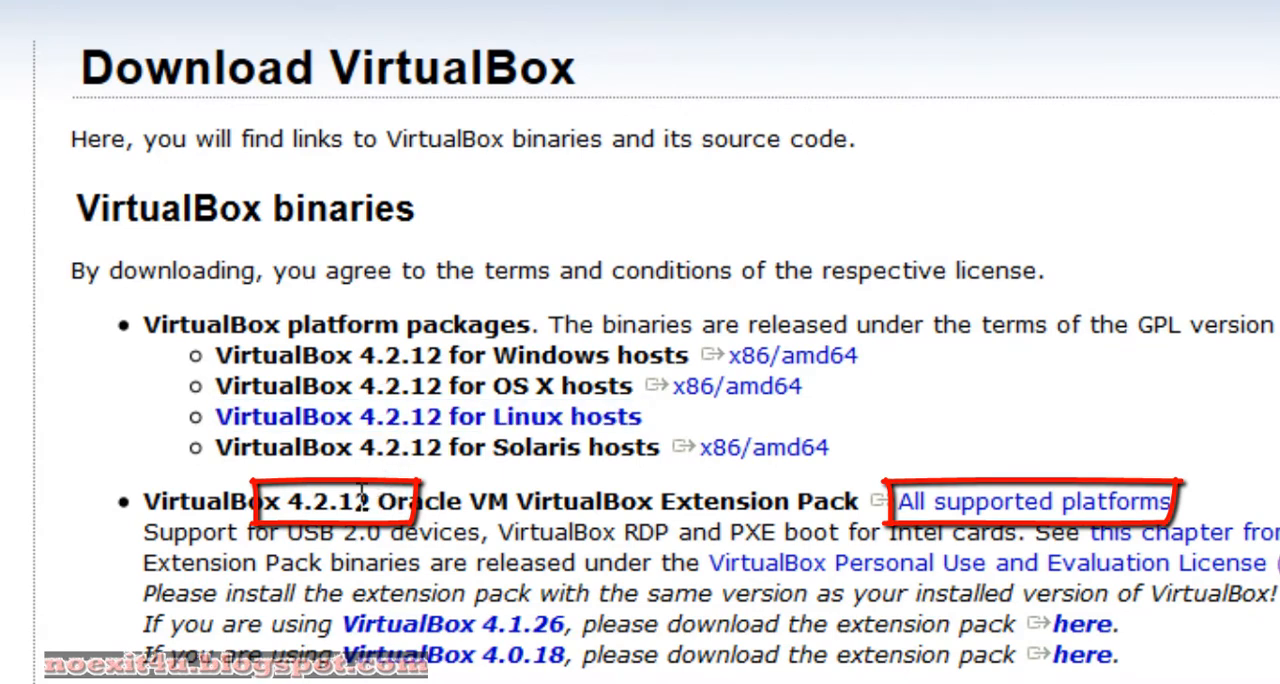
pyautogui.moveTo(427, 362)
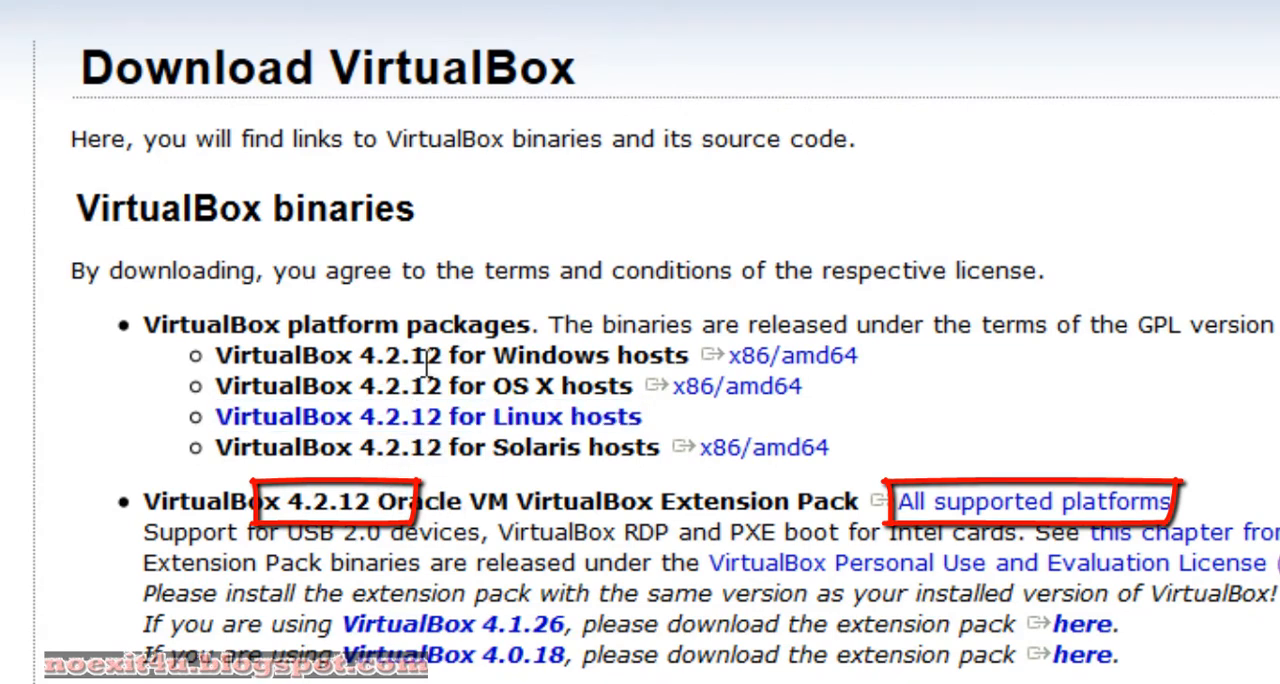
pyautogui.moveTo(730, 475)
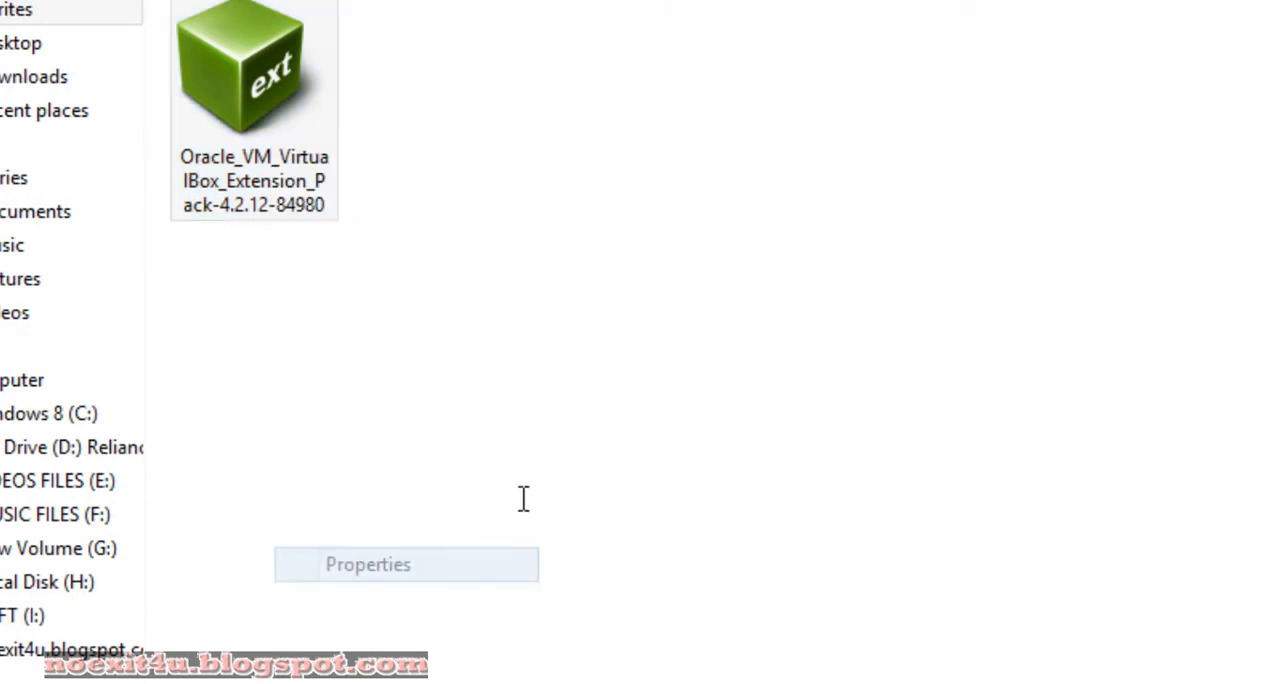
# Check the Extension Pack 4.2.12 file's properties, then launch the file to install
pyautogui.click(367, 564)
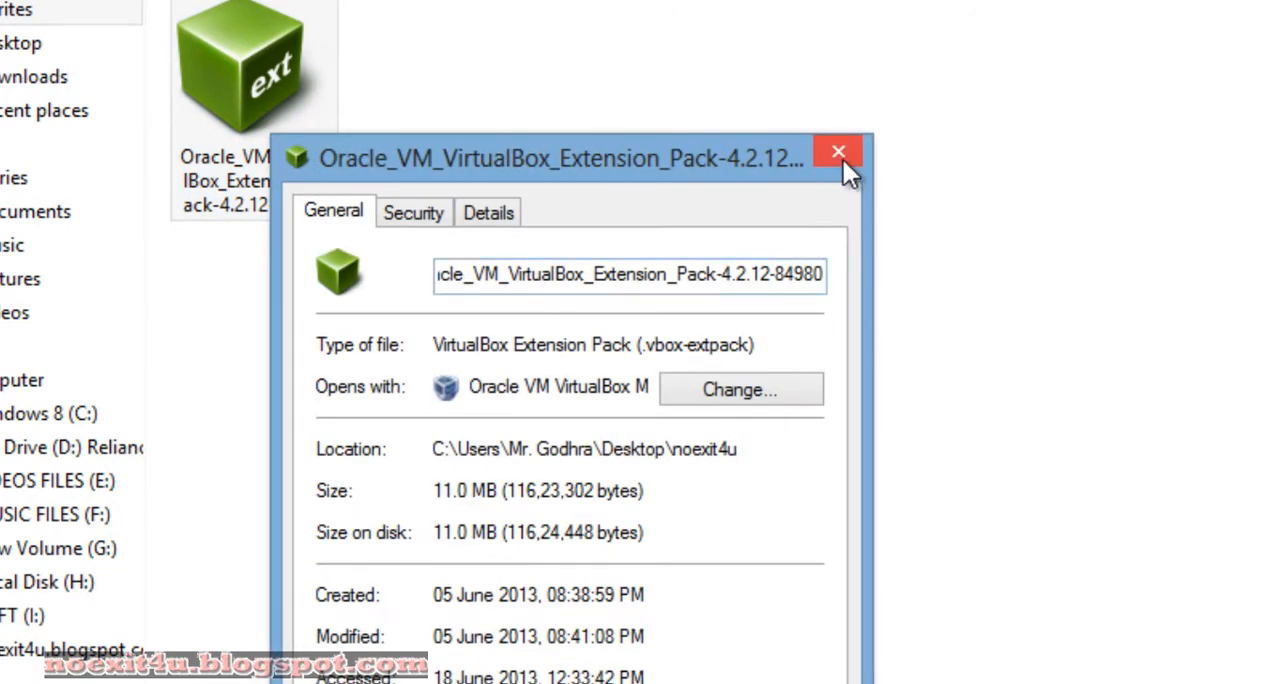
pyautogui.click(838, 151)
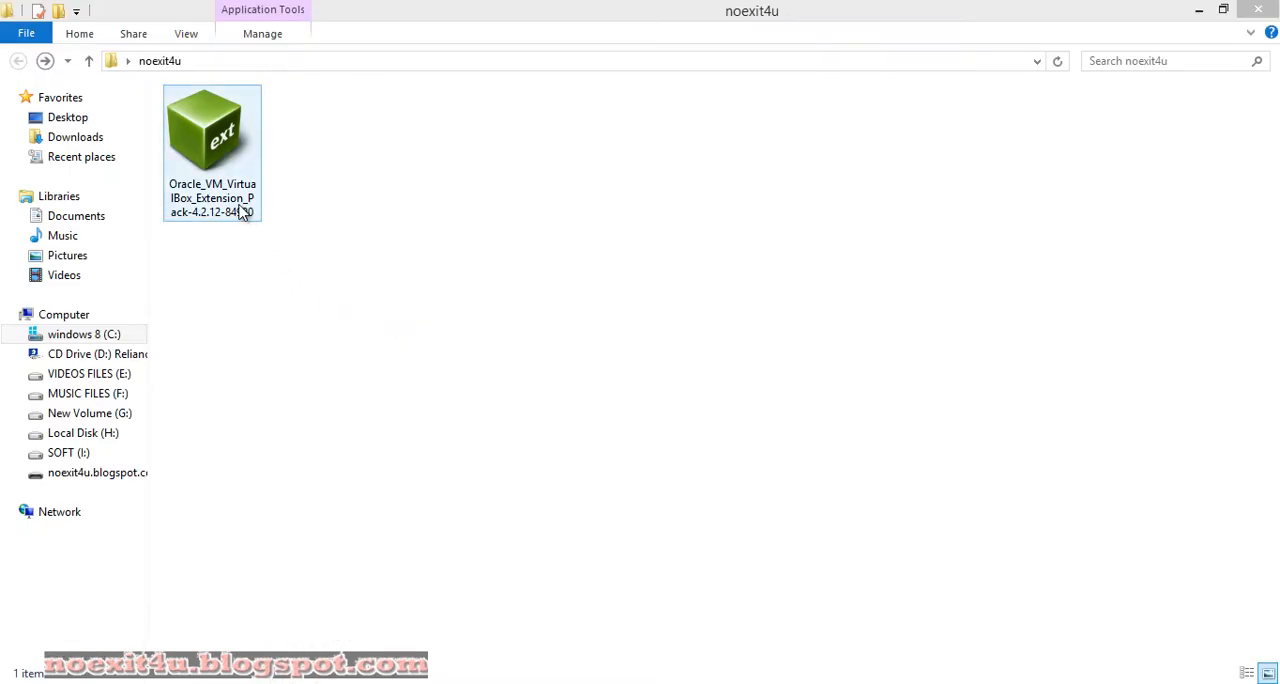
pyautogui.doubleClick(211, 150)
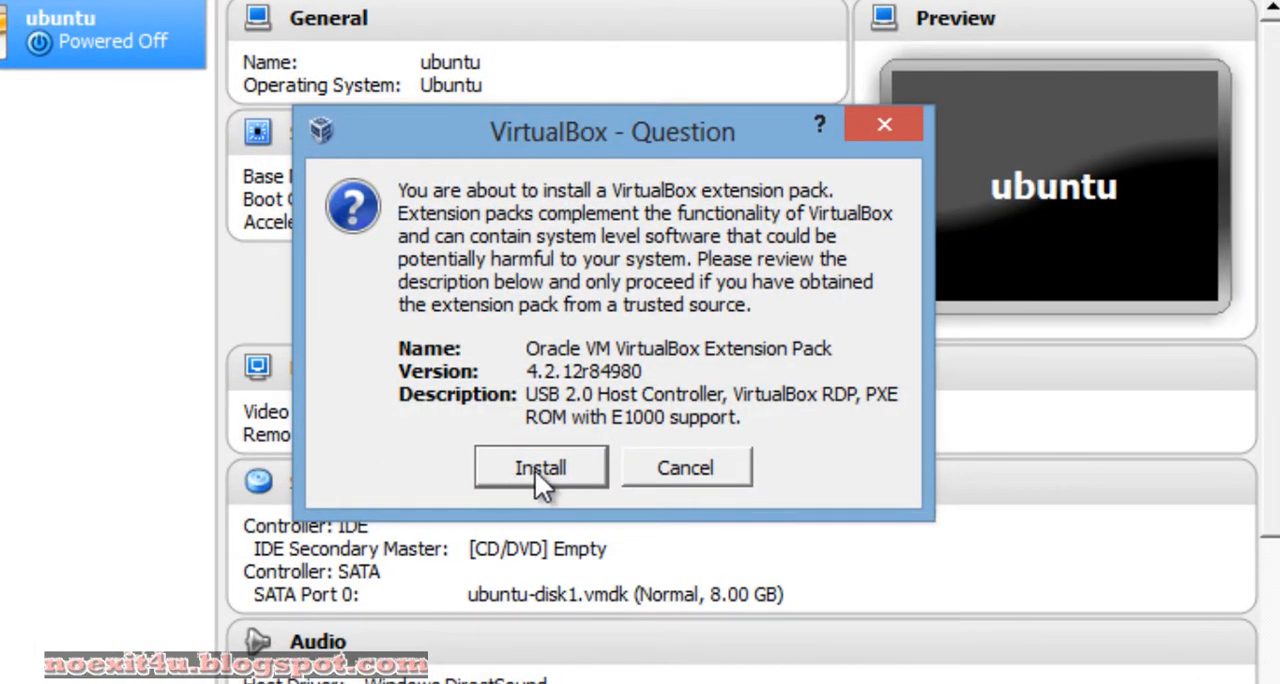
# Install the Extension Pack 4.2.12, accept the license, and dismiss the success message
pyautogui.click(540, 467)
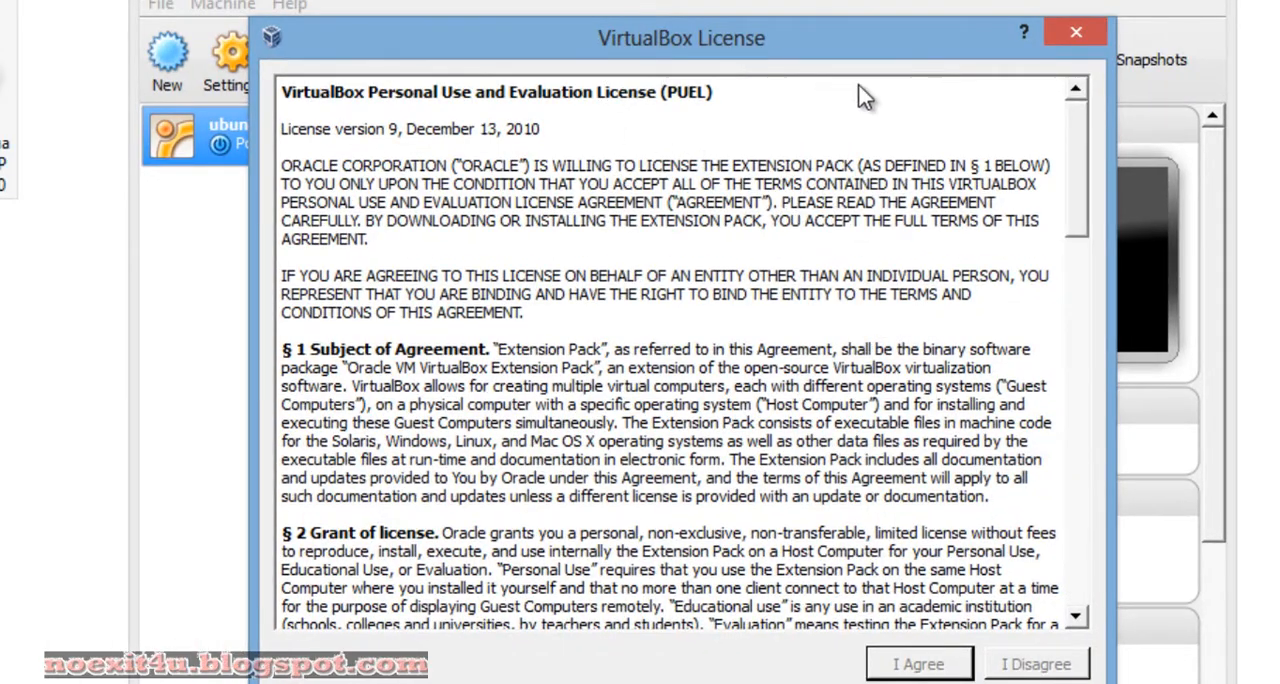
pyautogui.scroll(-3)
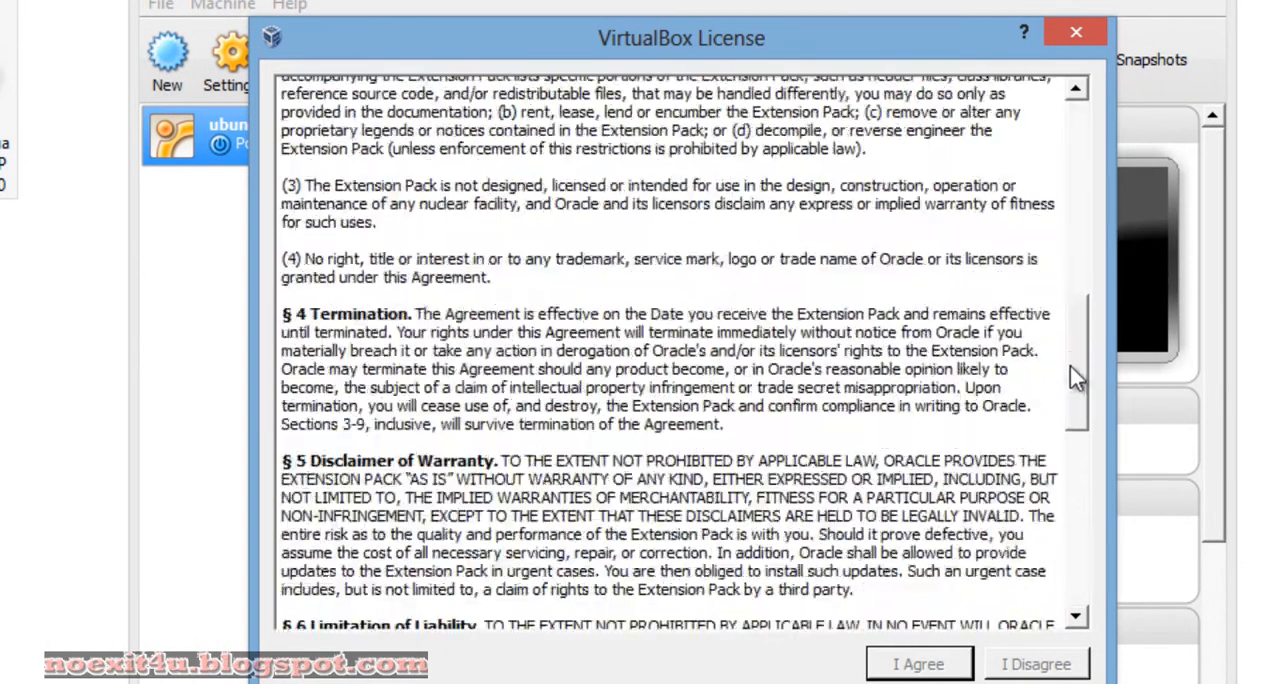
pyautogui.scroll(-3)
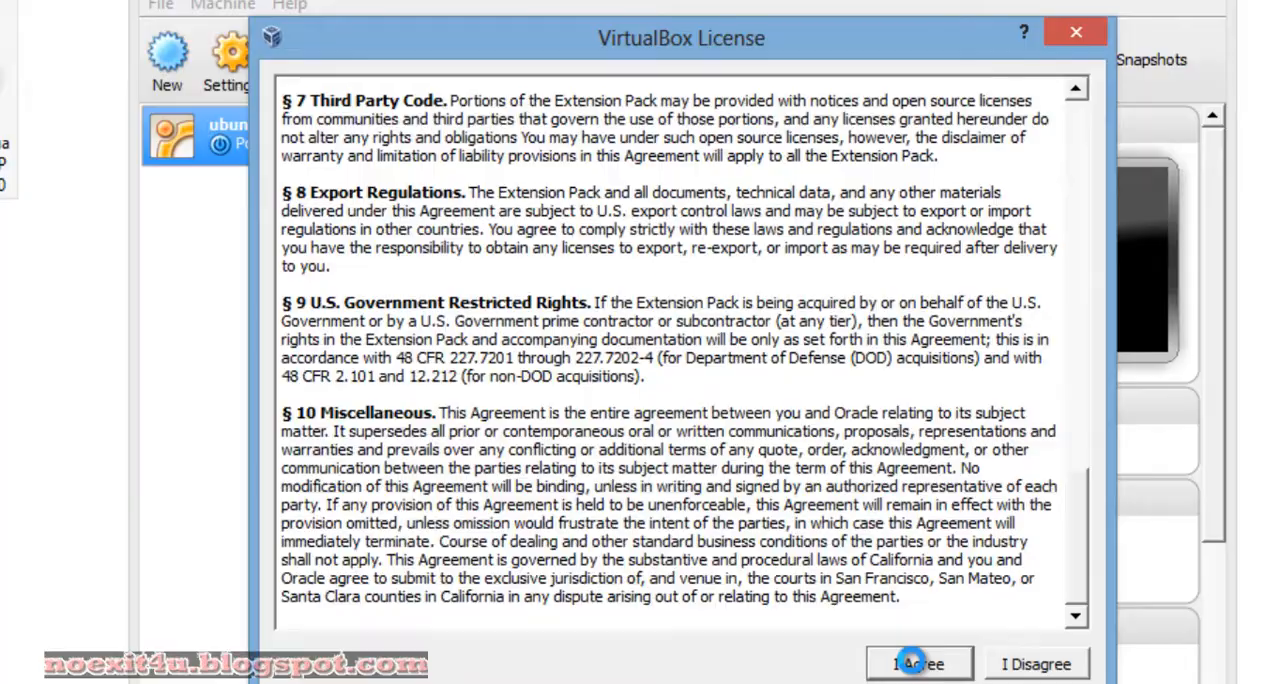
pyautogui.click(918, 663)
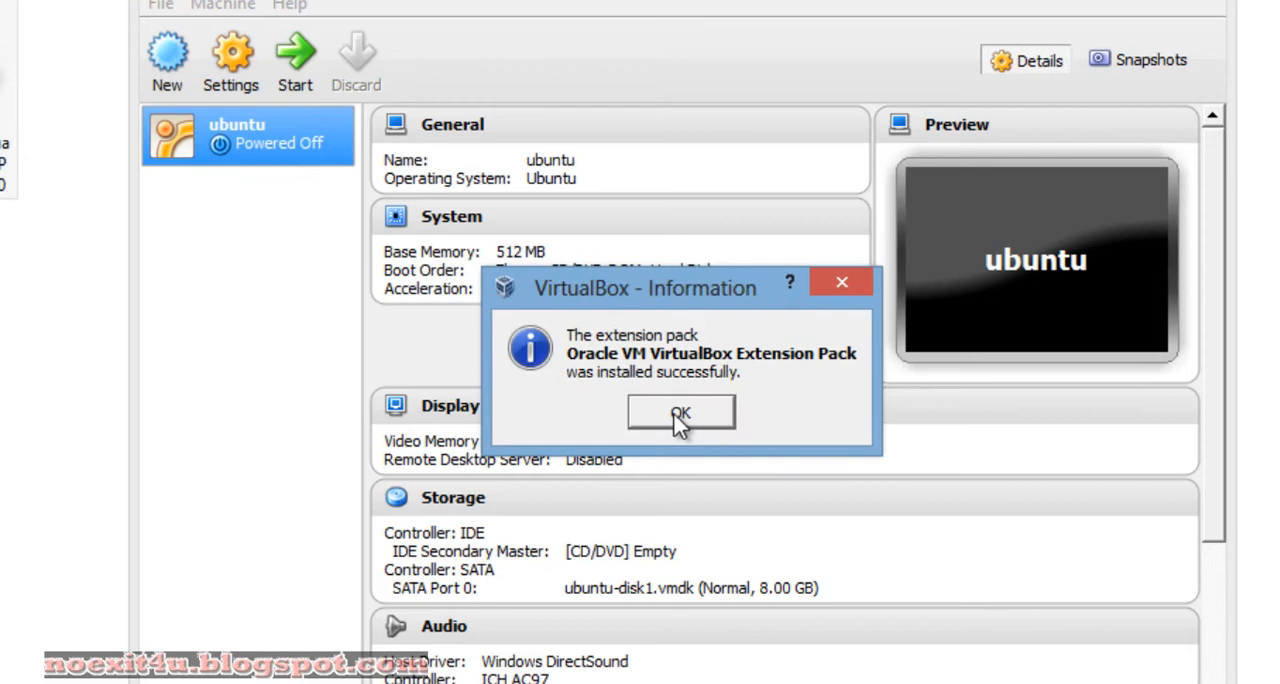
pyautogui.click(680, 412)
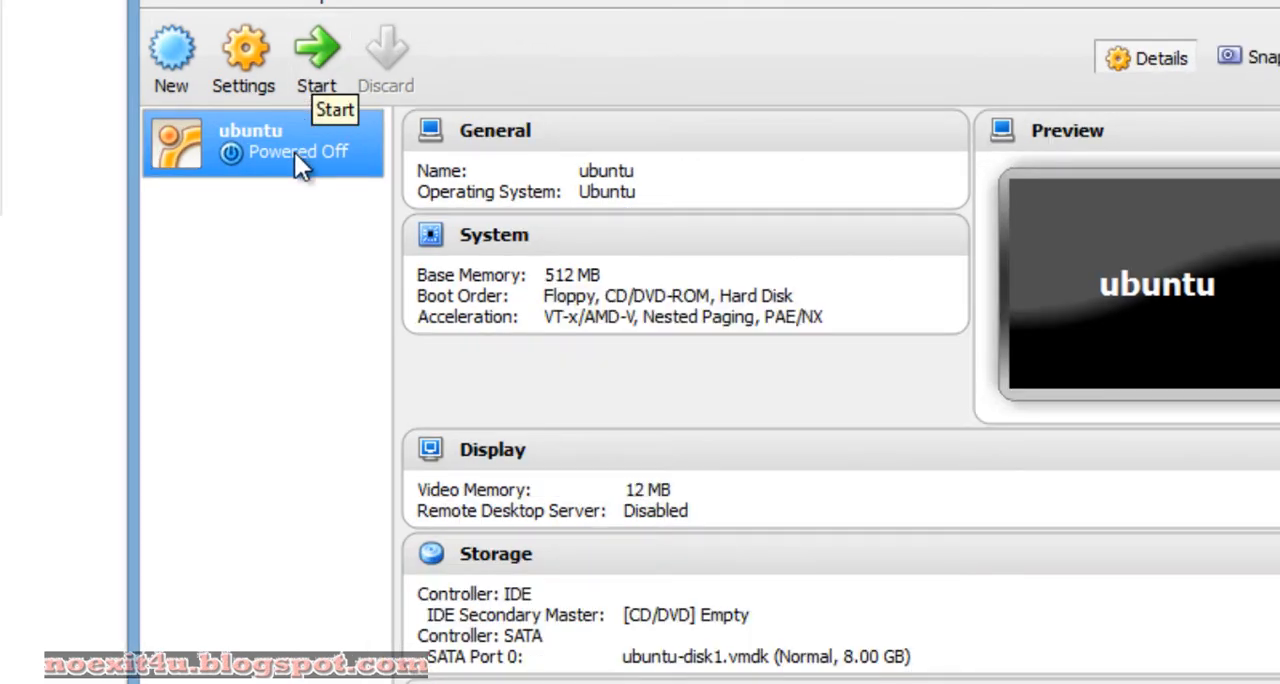
# Enable the USB 2.0 (EHCI) controller in the ubuntu VM's USB settings and save
pyautogui.rightClick(290, 160)
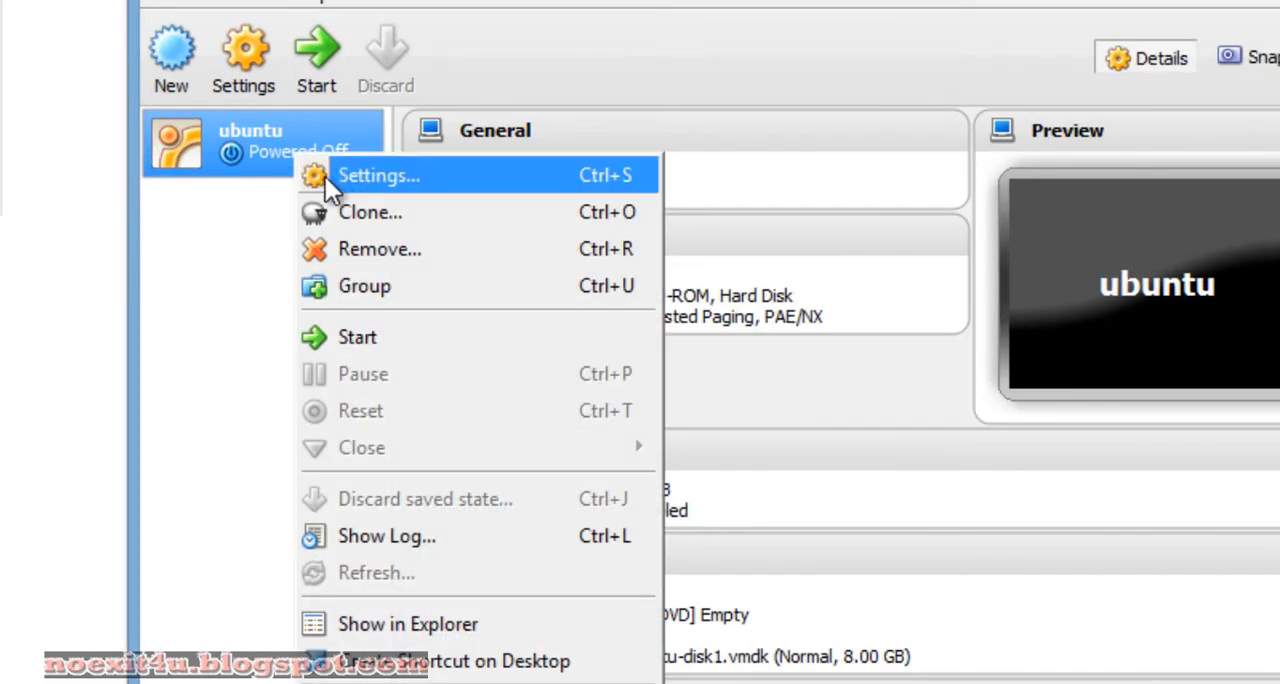
pyautogui.click(378, 175)
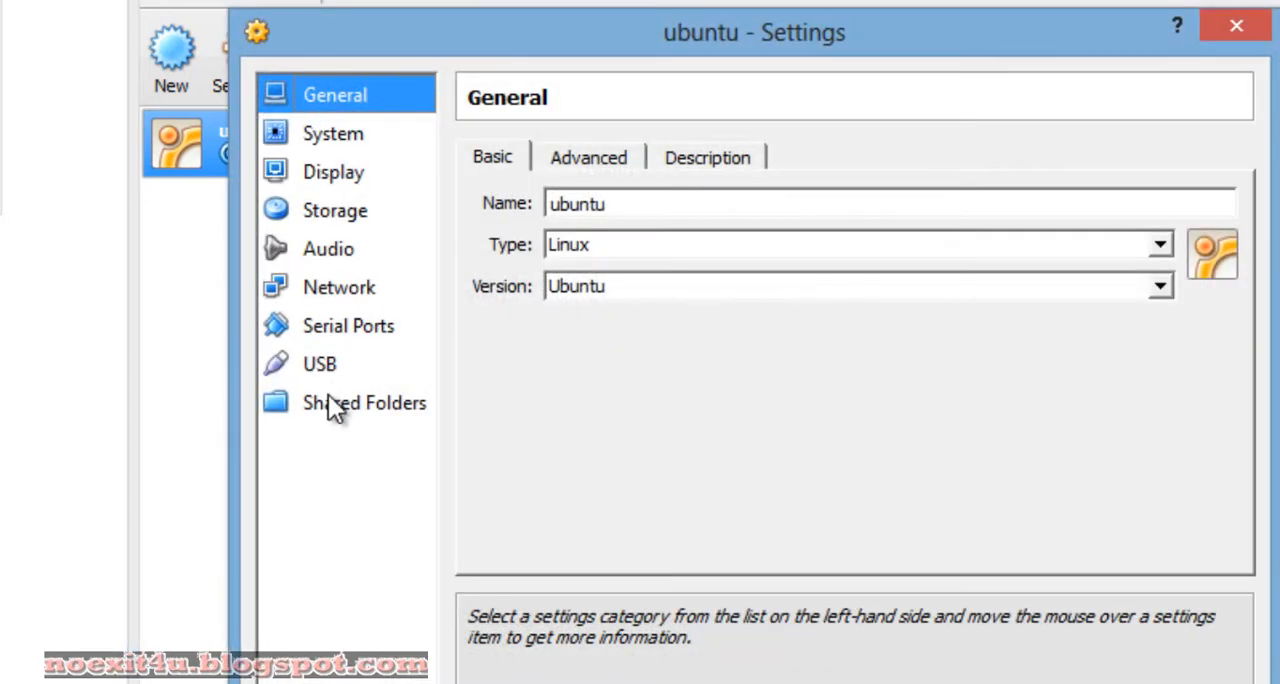
pyautogui.click(319, 363)
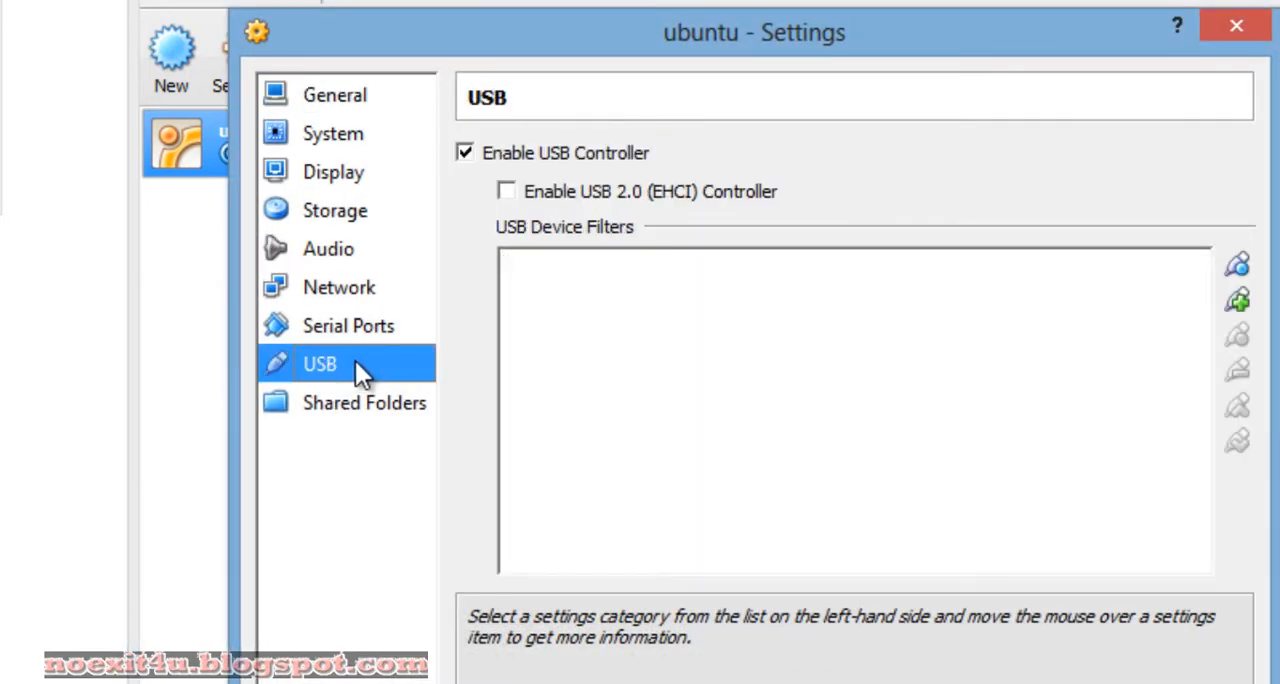
pyautogui.moveTo(560, 207)
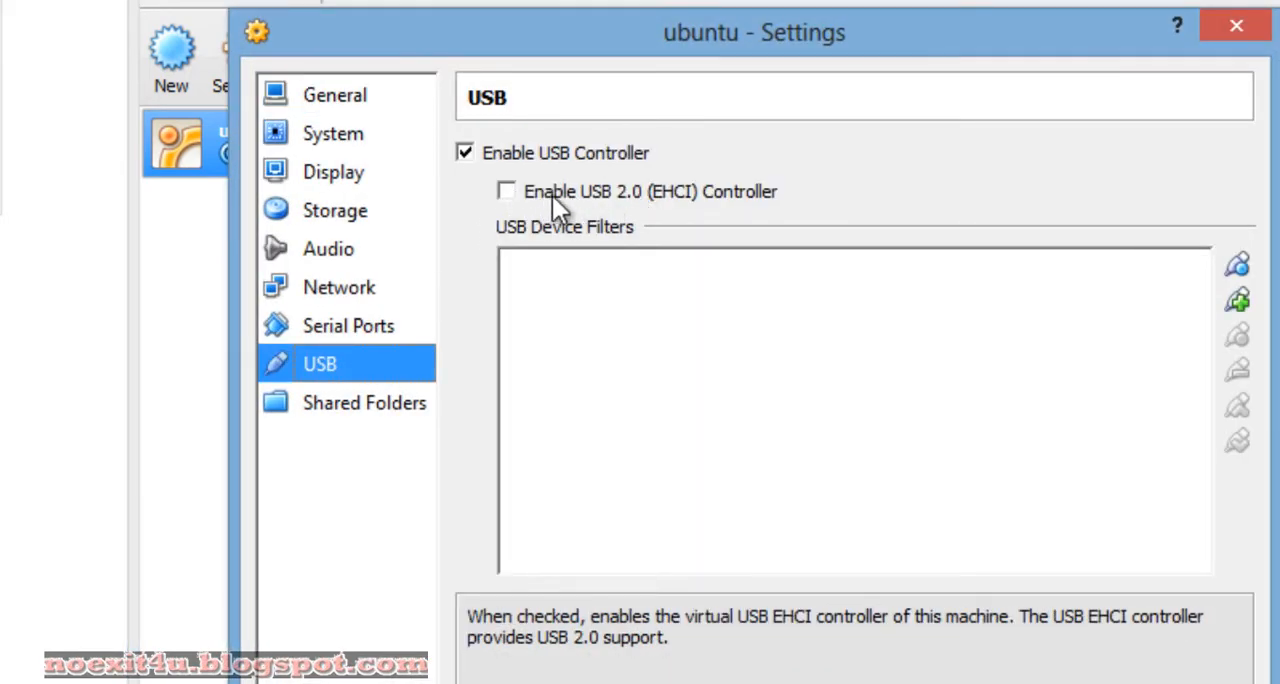
pyautogui.click(506, 191)
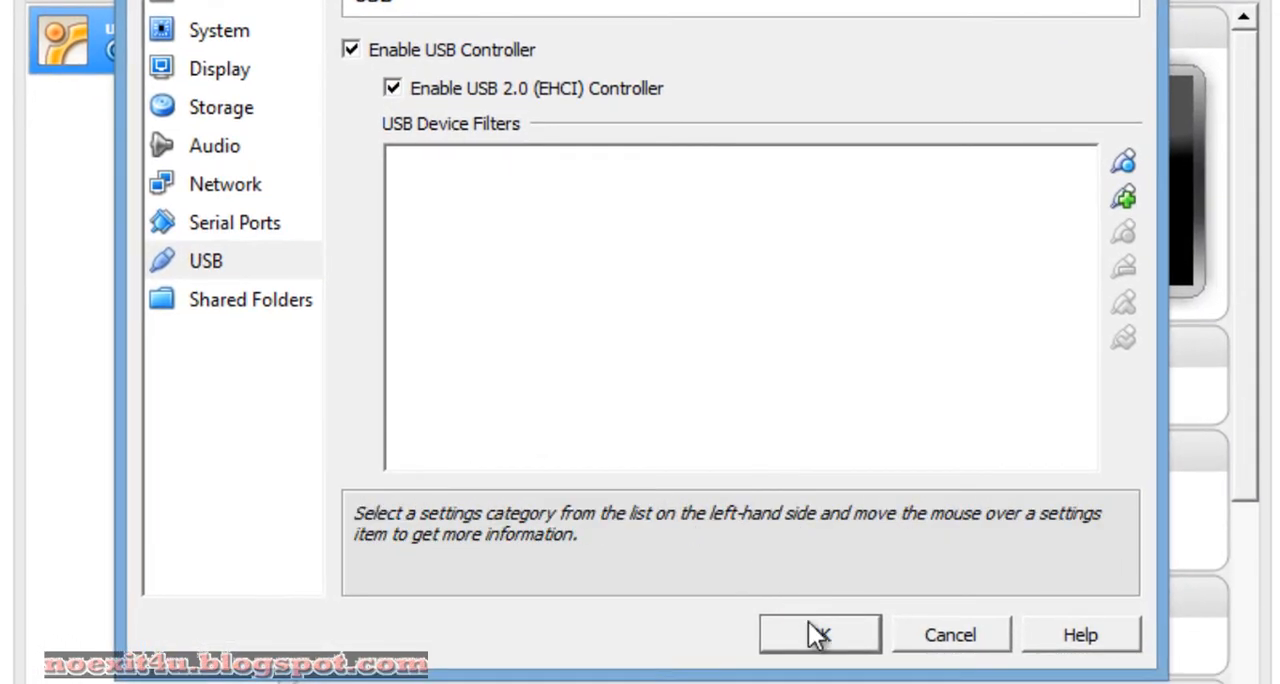
pyautogui.click(818, 633)
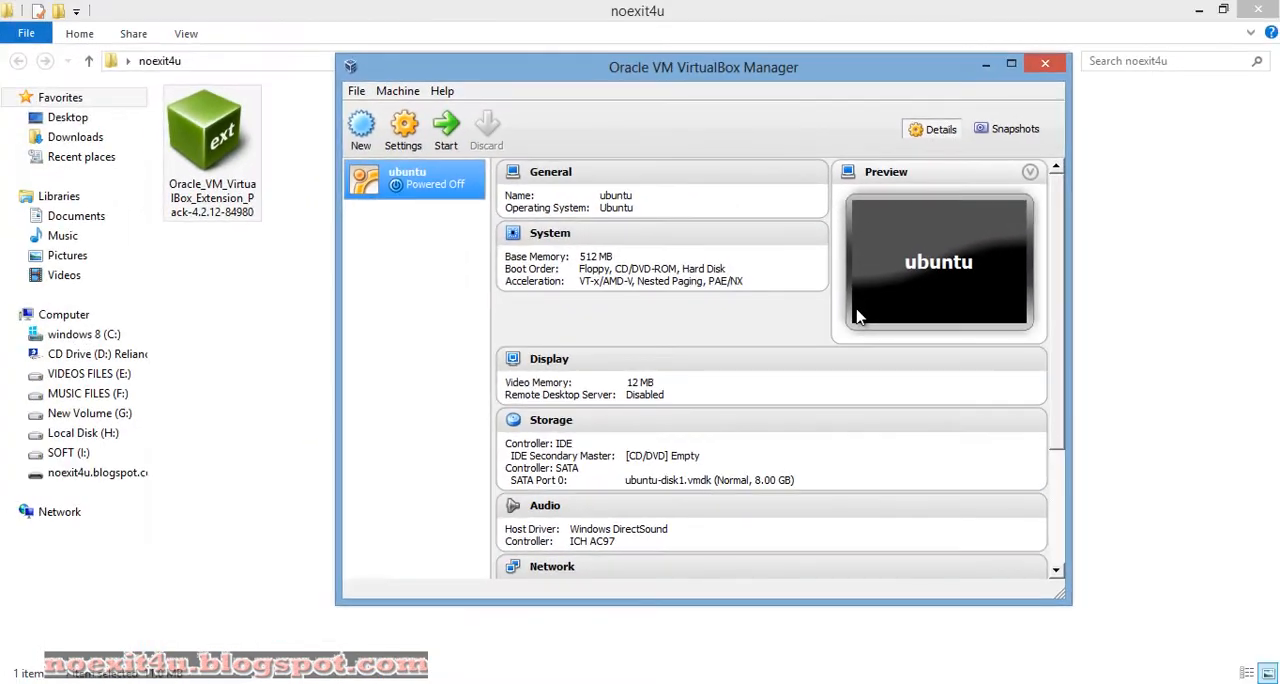
pyautogui.moveTo(446, 128)
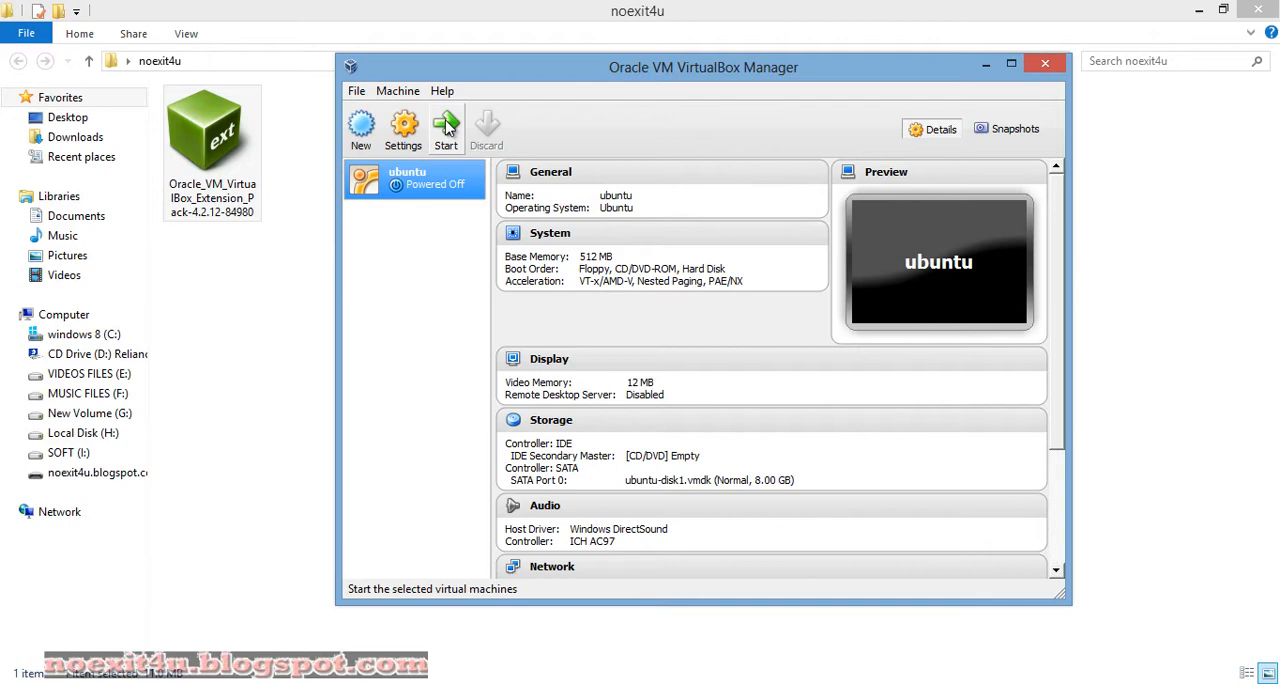
# Boot the ubuntu VM and check the USB indicator for attachable devices
pyautogui.click(445, 128)
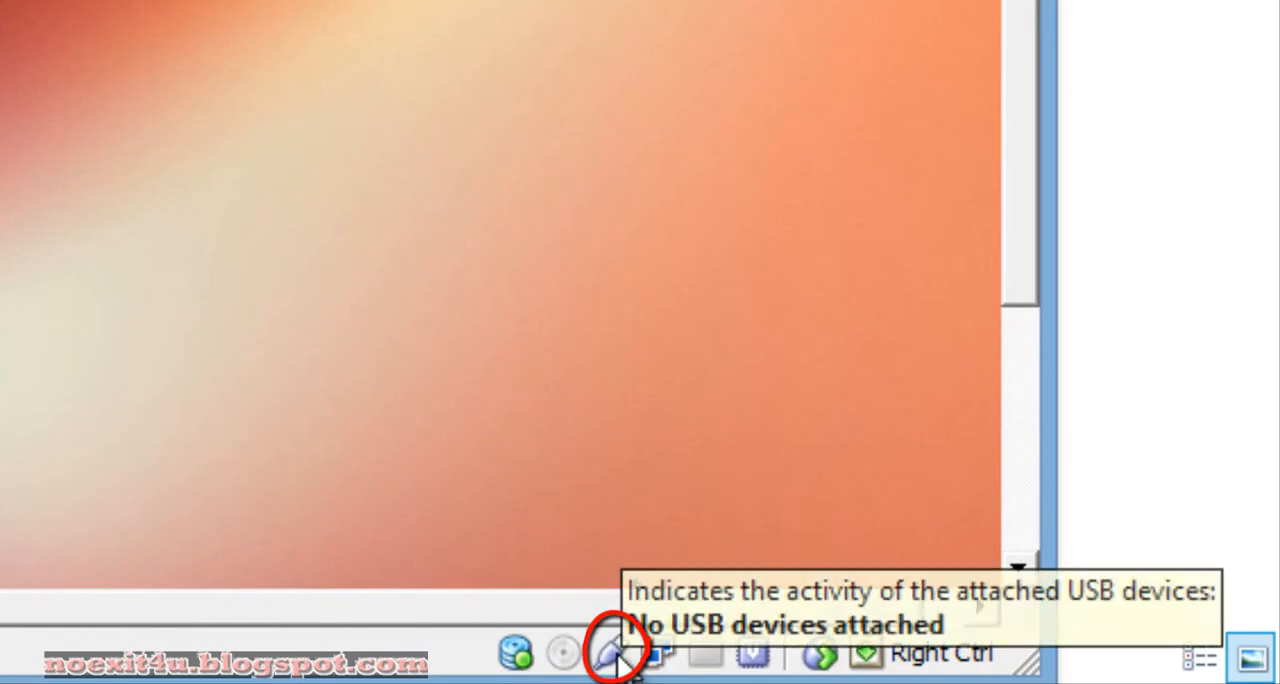
pyautogui.click(615, 655)
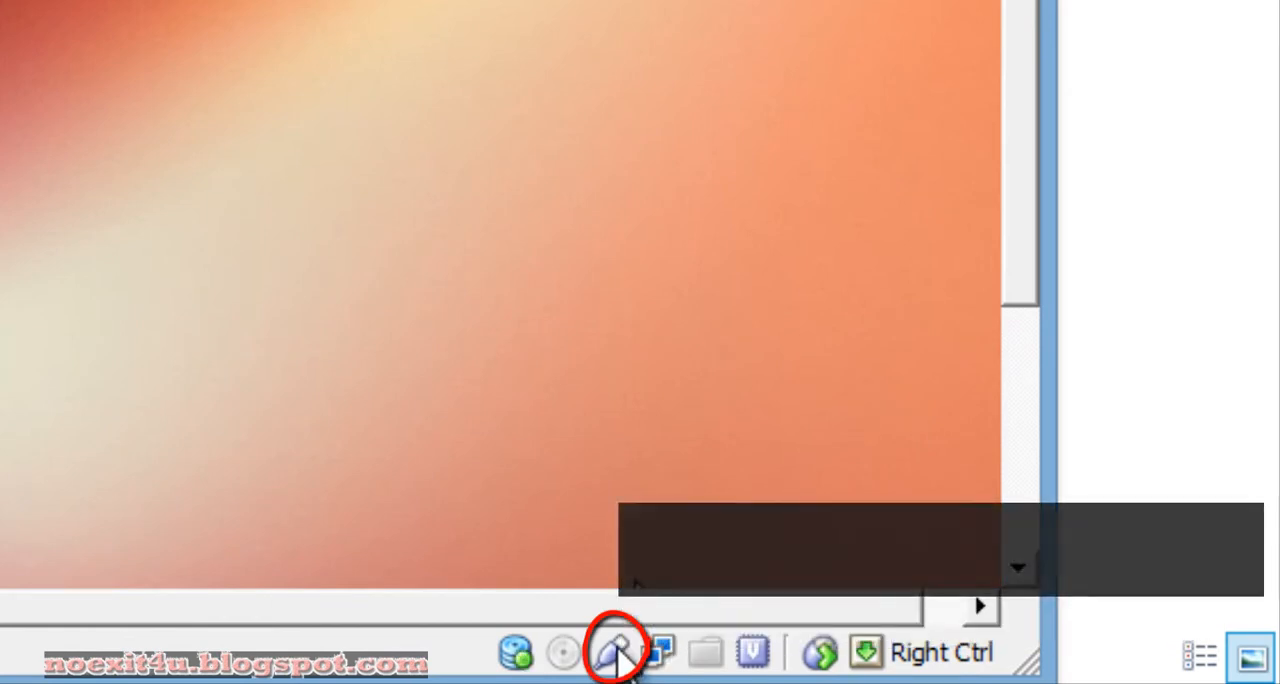
pyautogui.moveTo(615, 652)
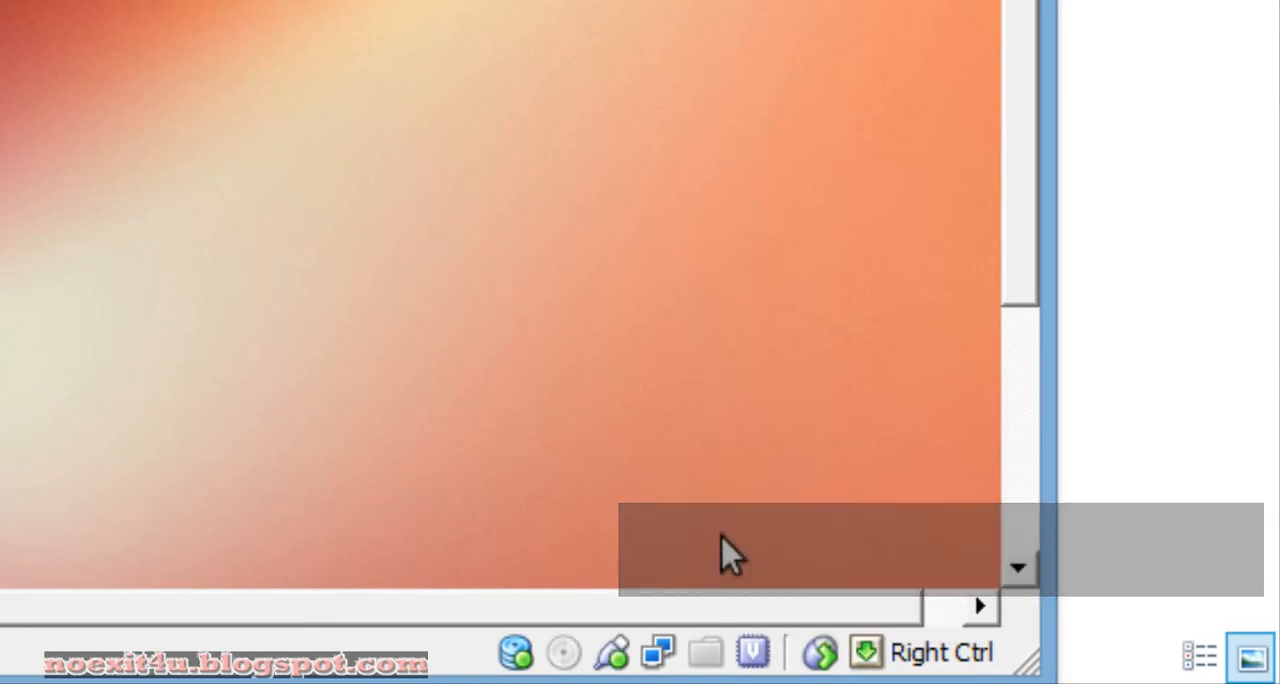
pyautogui.moveTo(15, 90)
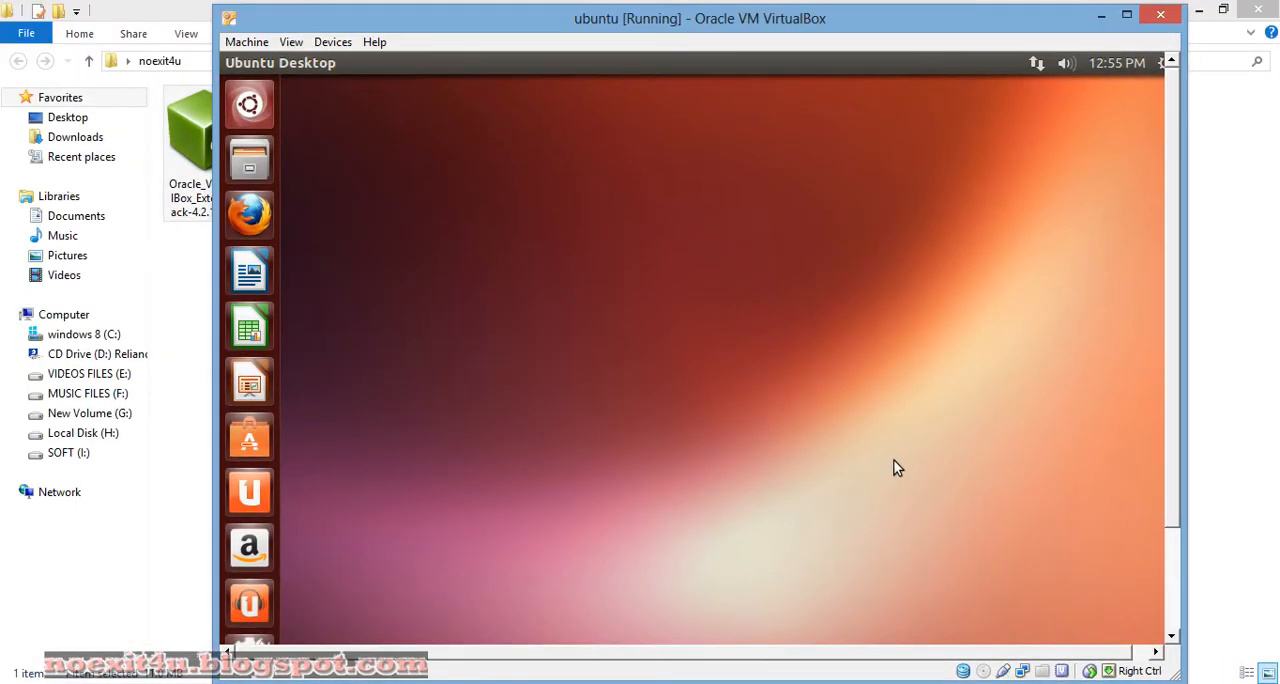
pyautogui.moveTo(855, 357)
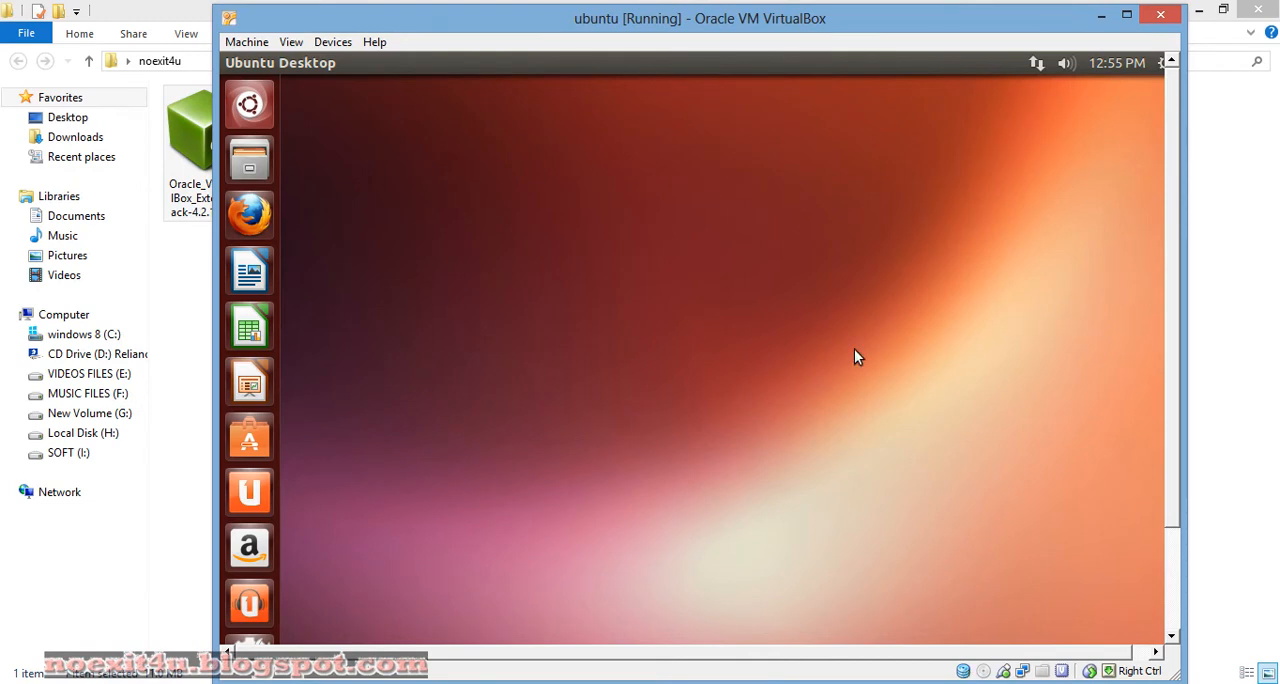
pyautogui.moveTo(670, 322)
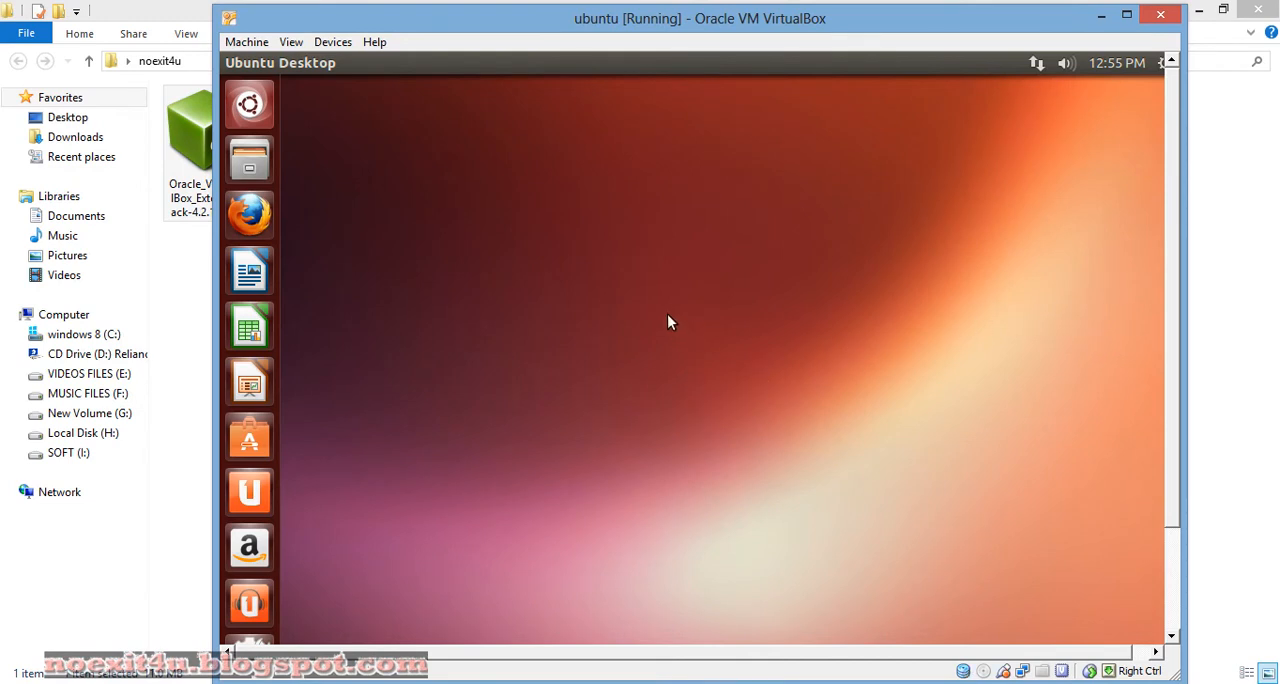
pyautogui.moveTo(1125, 228)
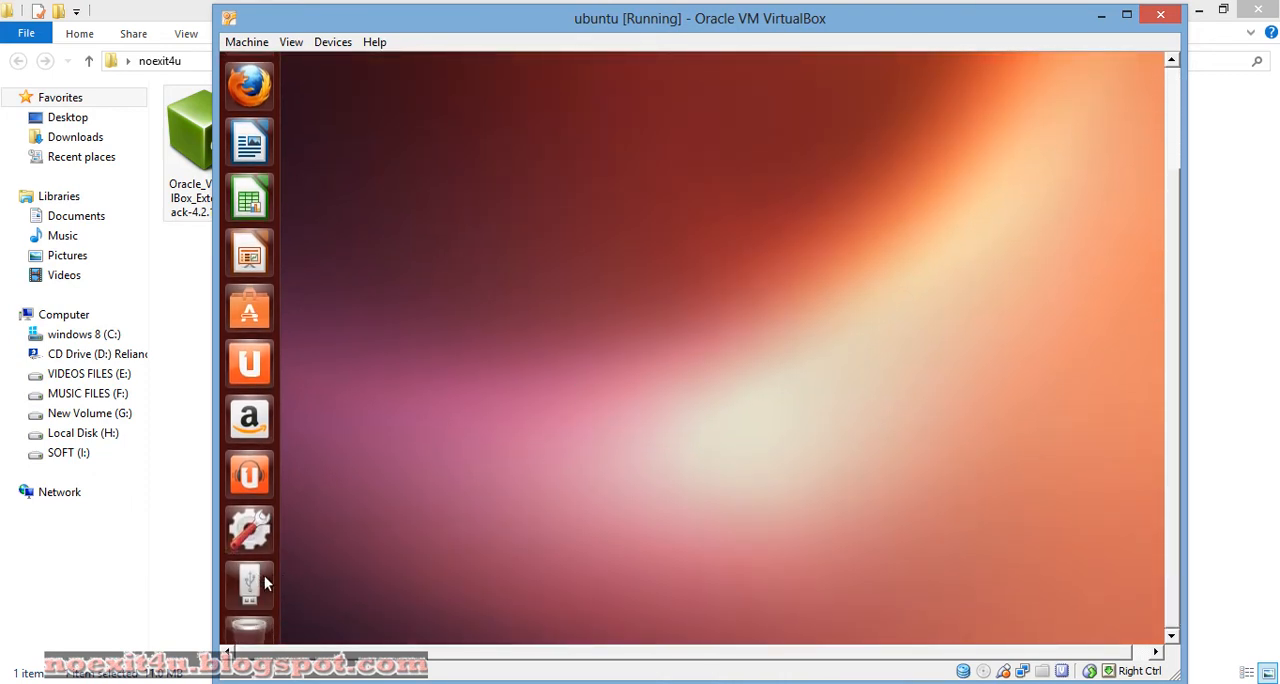
pyautogui.moveTo(250, 585)
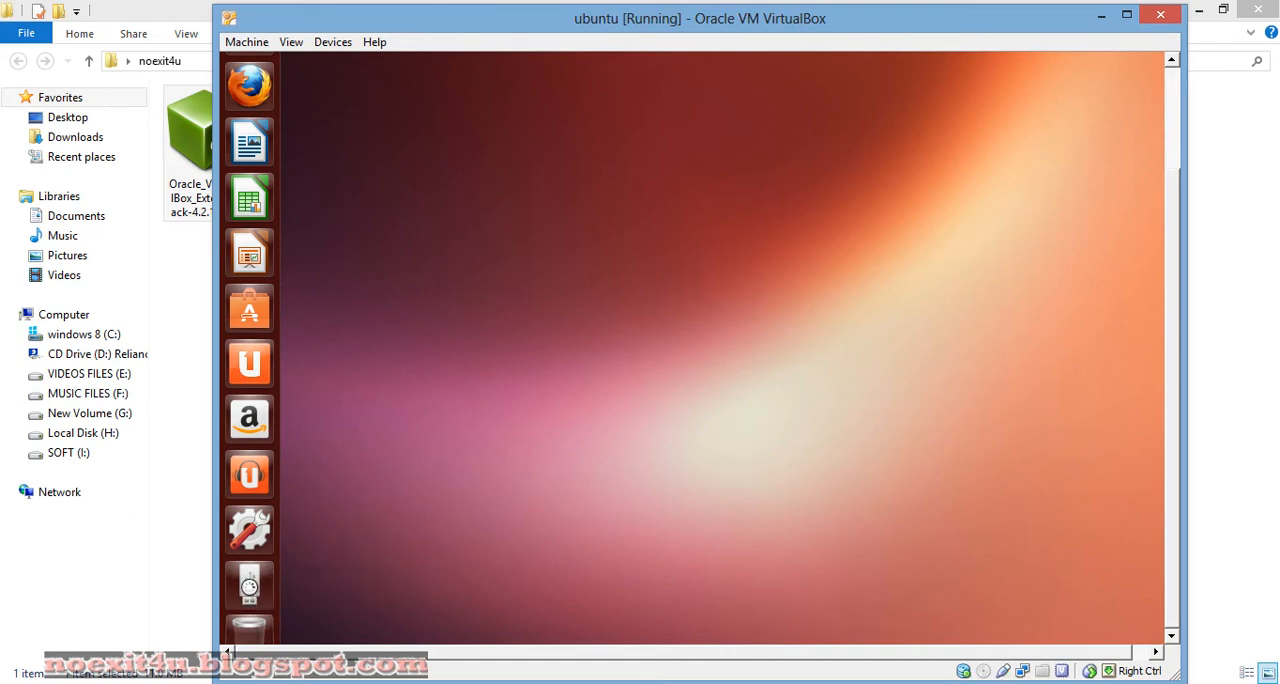
pyautogui.moveTo(249, 585)
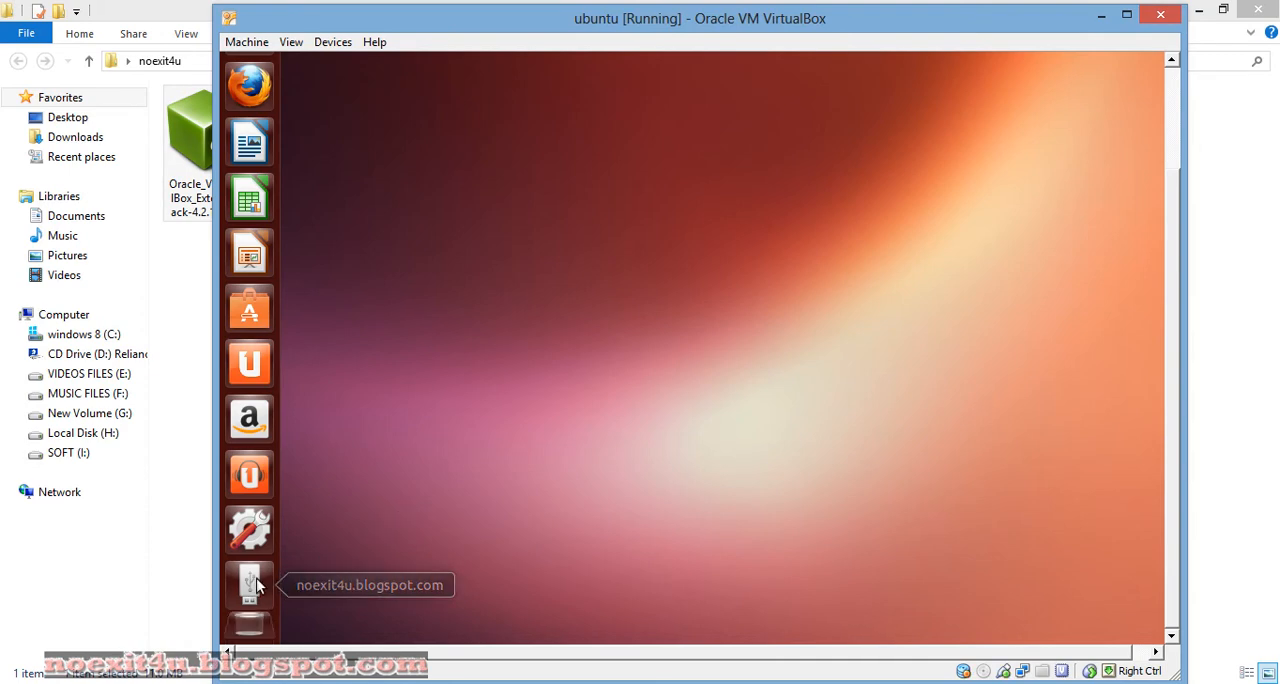
pyautogui.moveTo(442, 413)
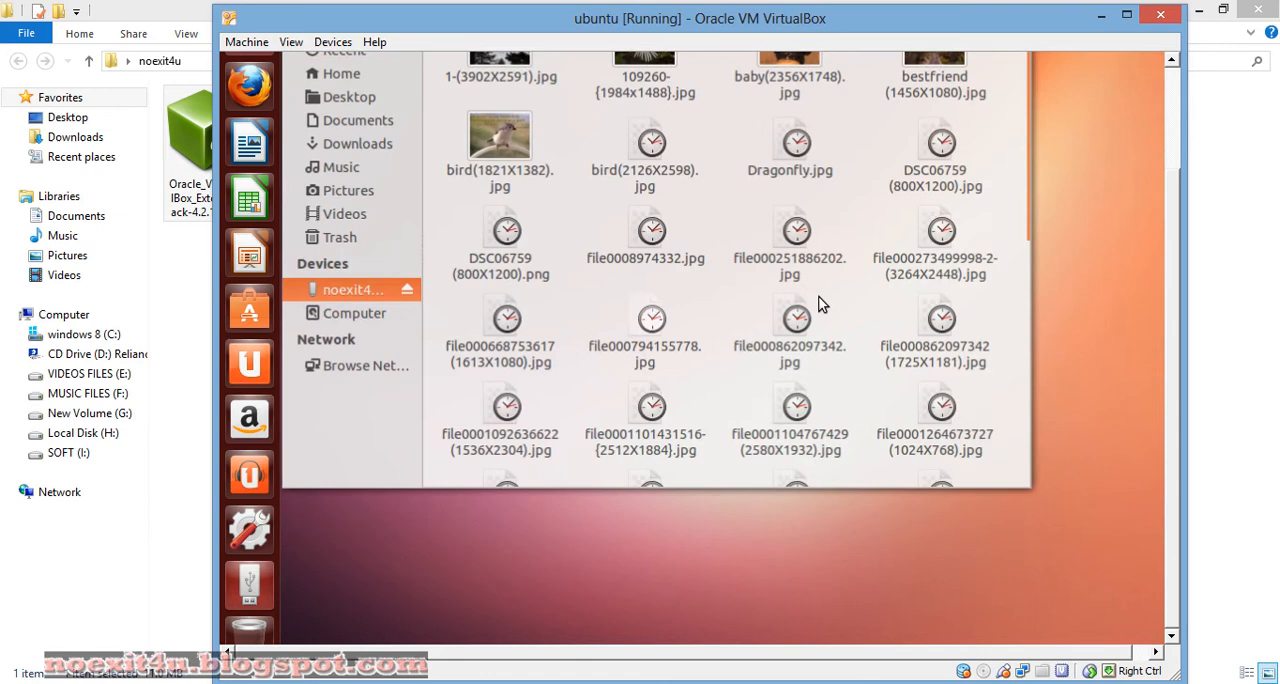
# Maximize the USB drive's Files window and open bird(2126X2598).jpg in Image Viewer
pyautogui.scroll(3)
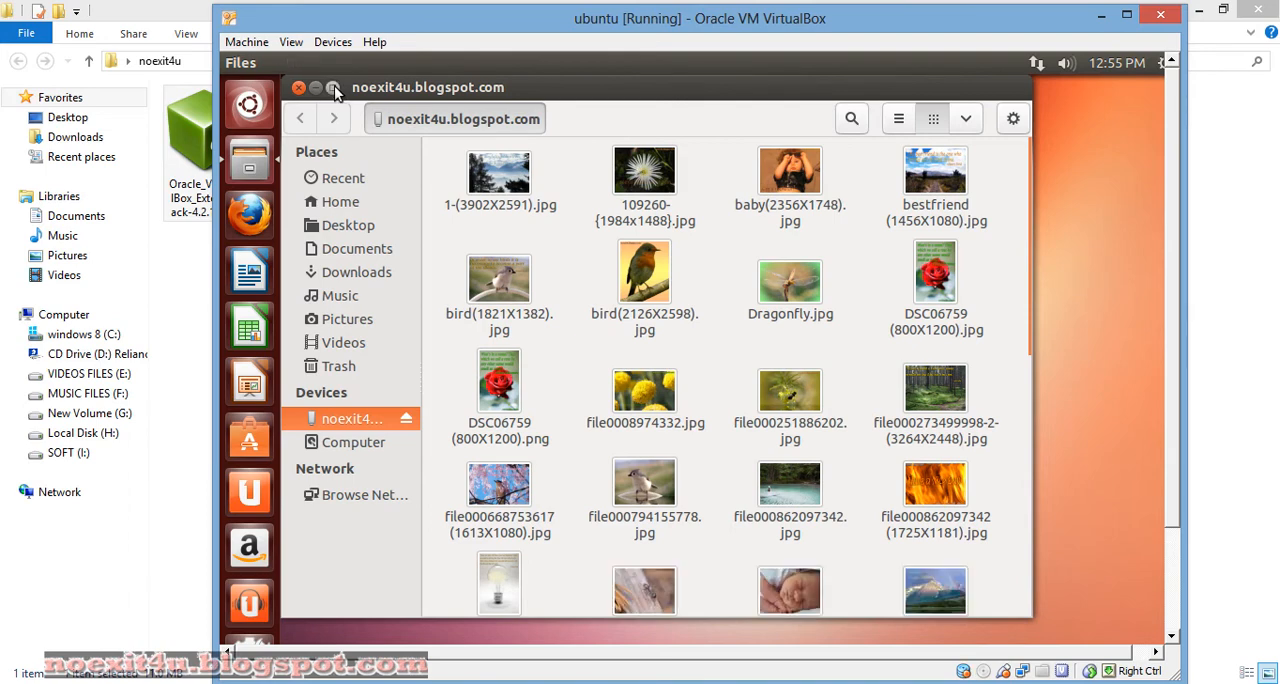
pyautogui.click(315, 87)
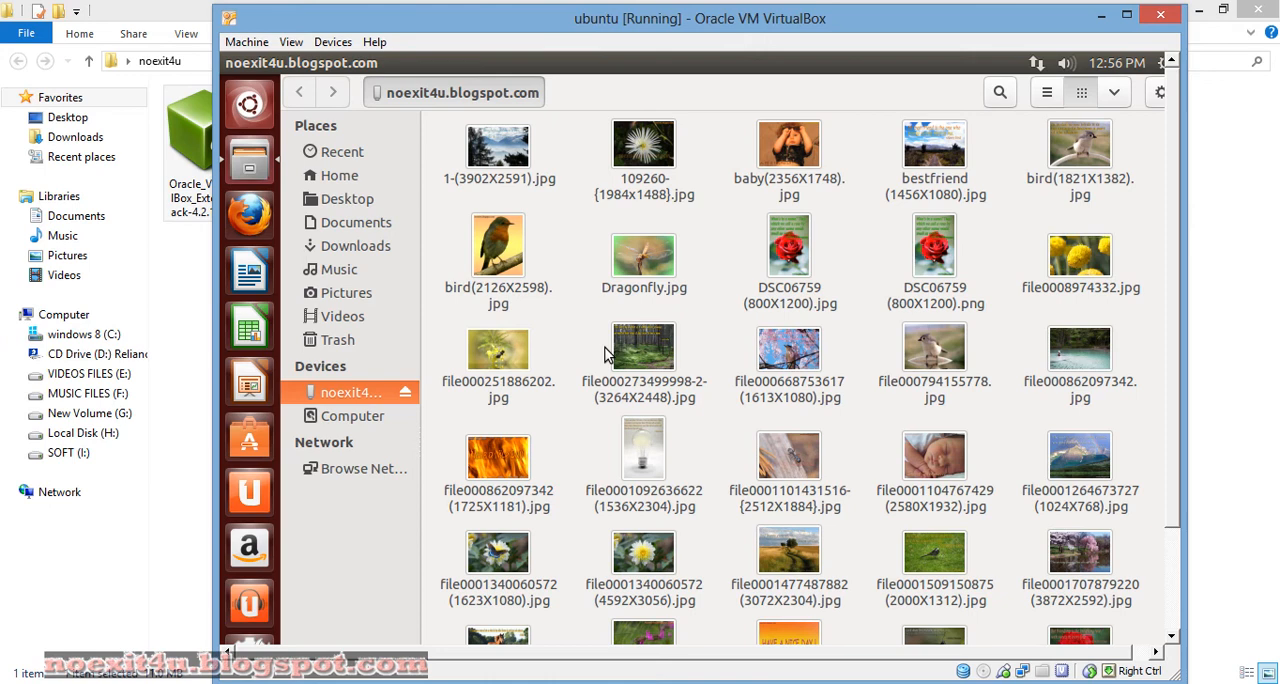
pyautogui.click(498, 245)
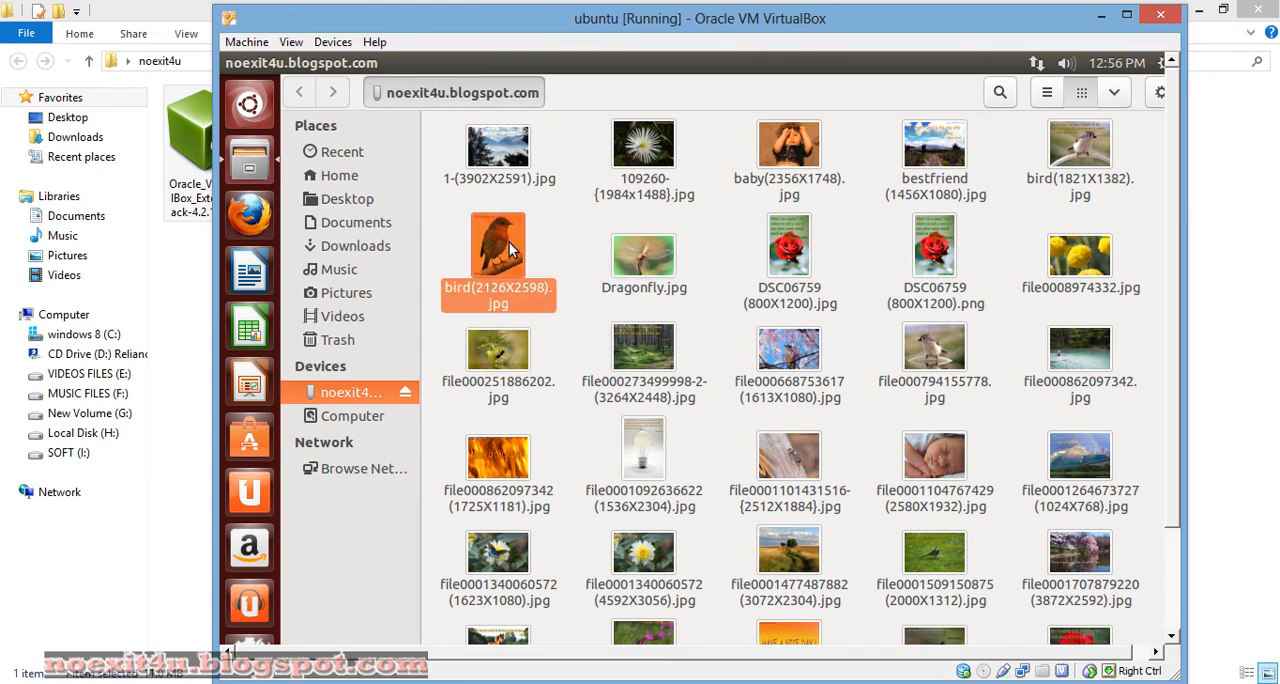
pyautogui.moveTo(528, 249)
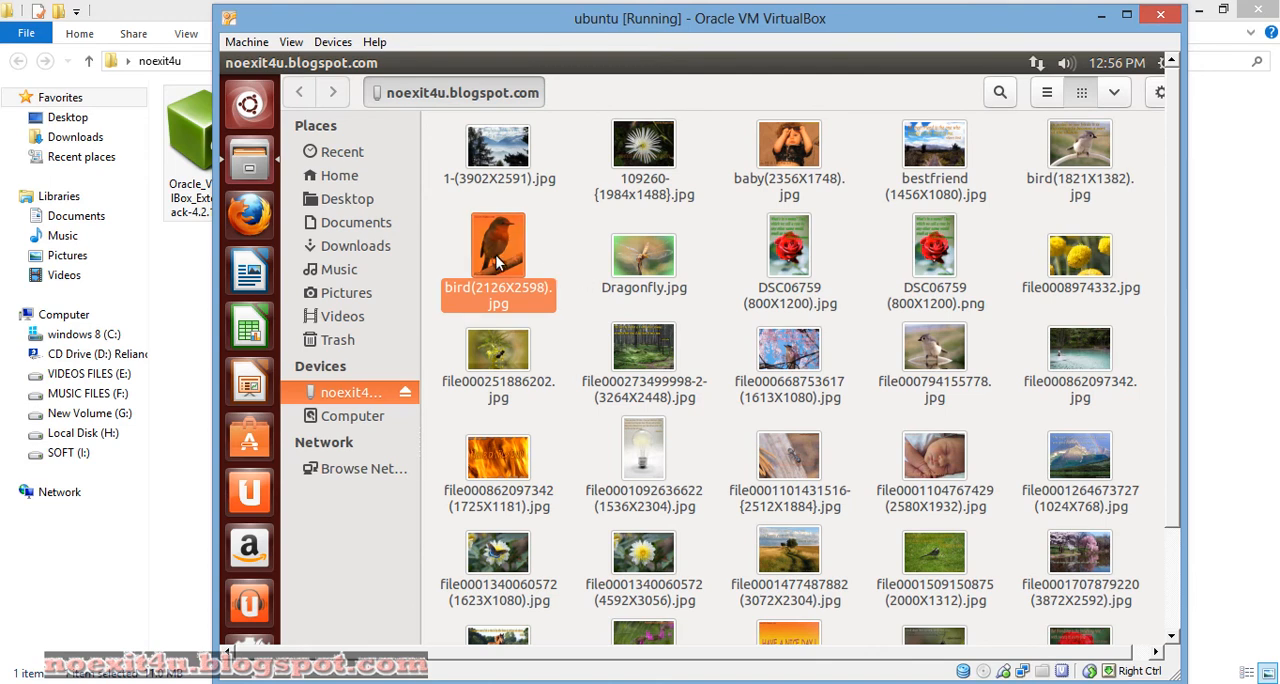
pyautogui.doubleClick(498, 255)
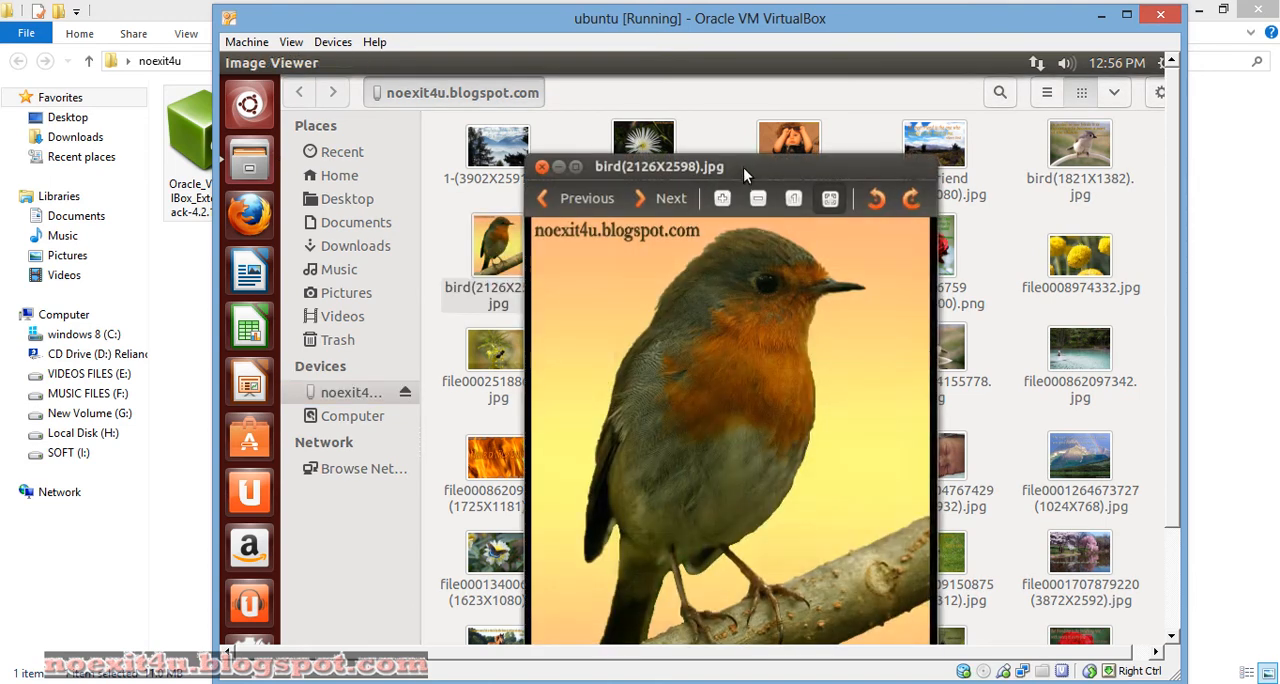